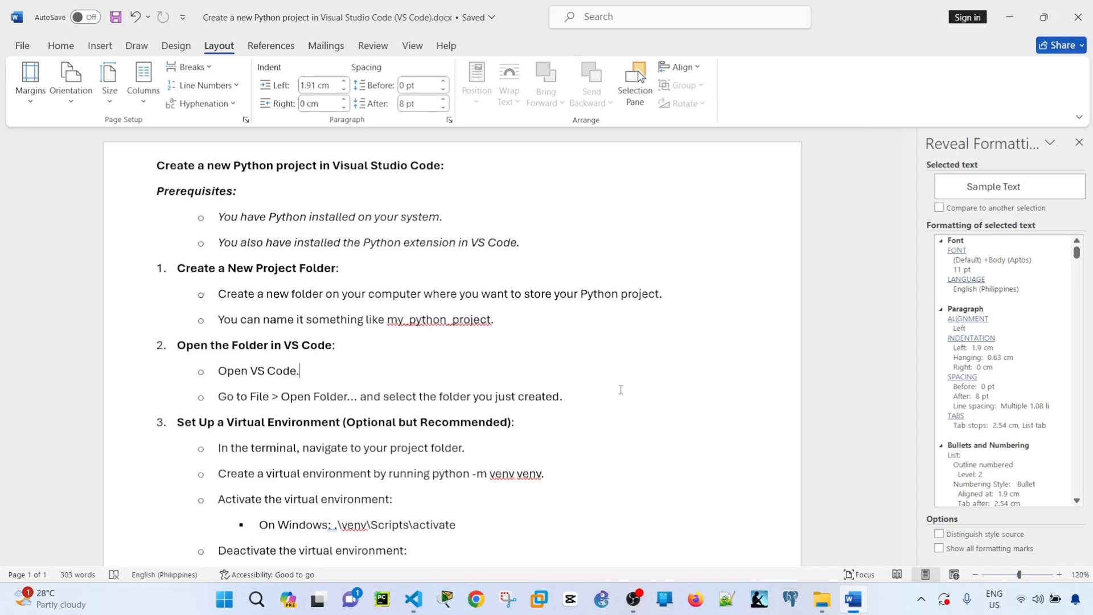
# - Search Extensions for 'python' and open the Microsoft Python extension's details page
pyautogui.click(1080, 143)
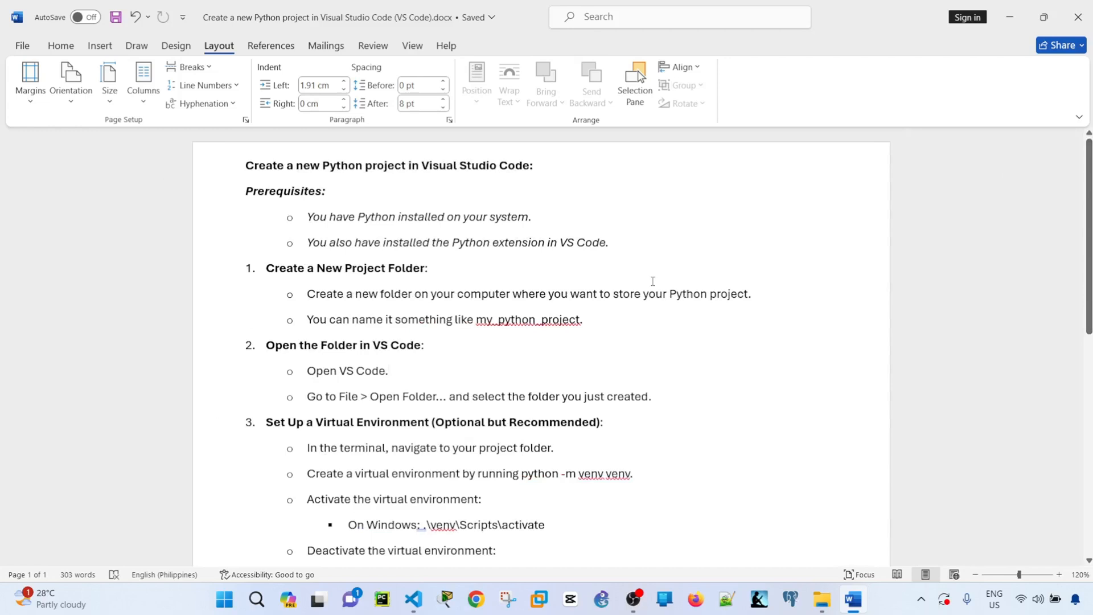
pyautogui.click(389, 371)
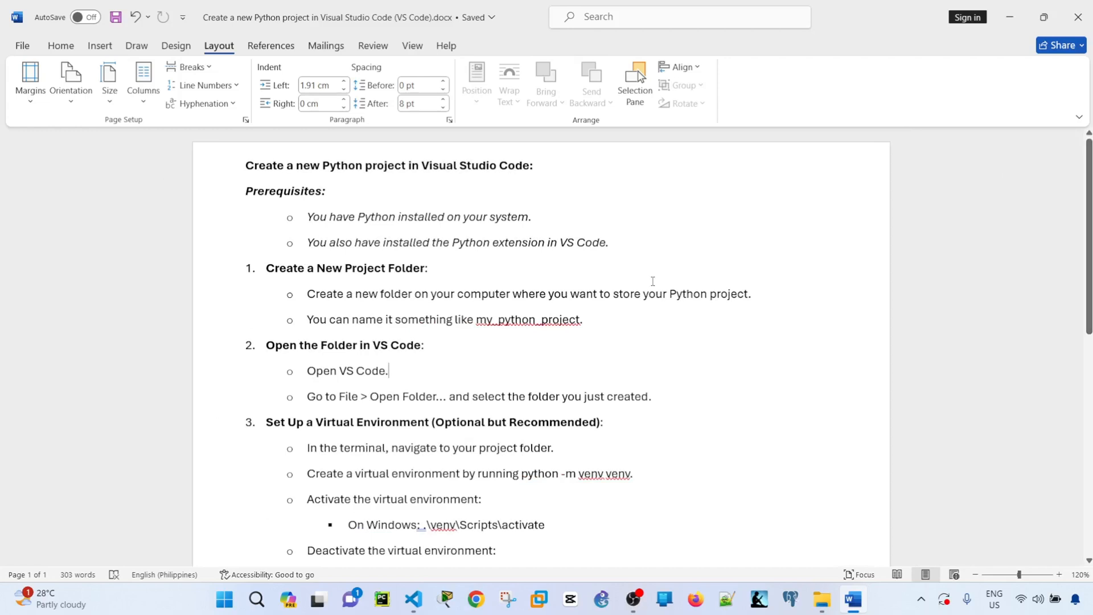
pyautogui.moveTo(661, 288)
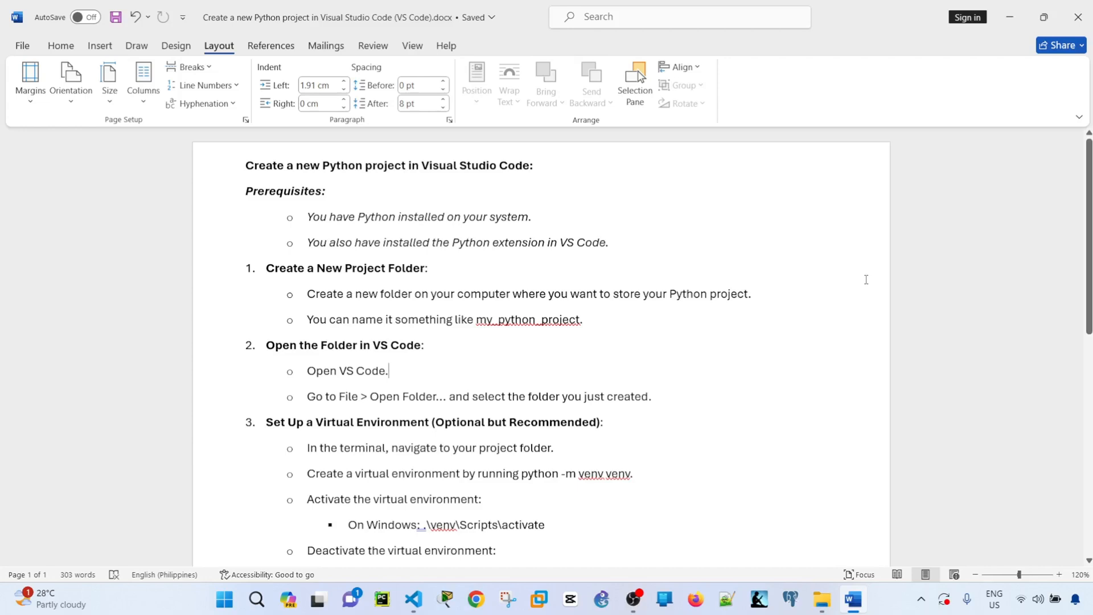
pyautogui.moveTo(768, 333)
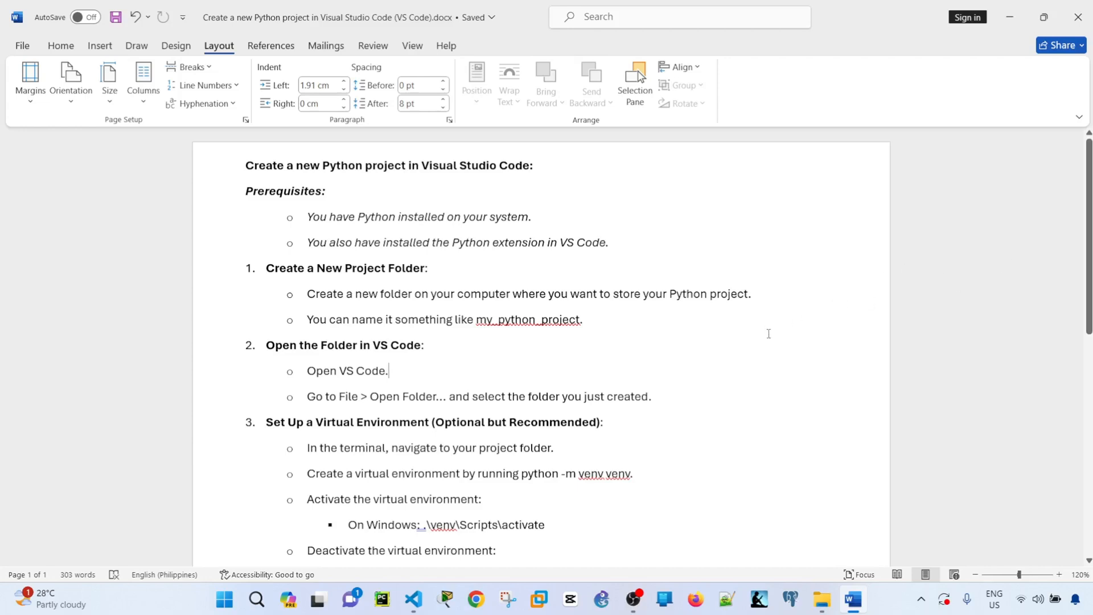
pyautogui.moveTo(753, 330)
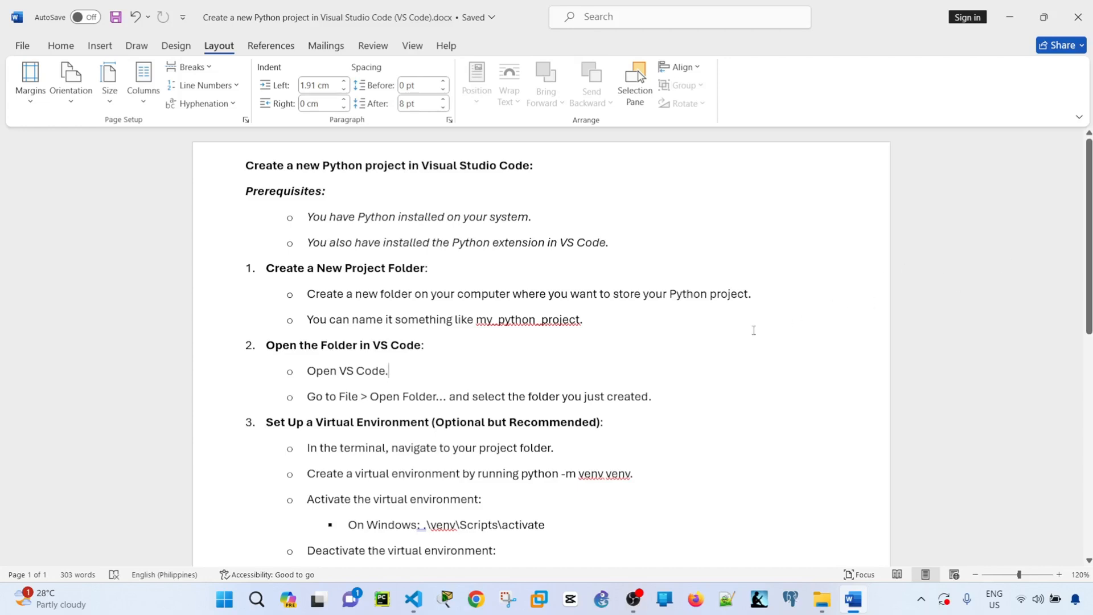
pyautogui.moveTo(857, 330)
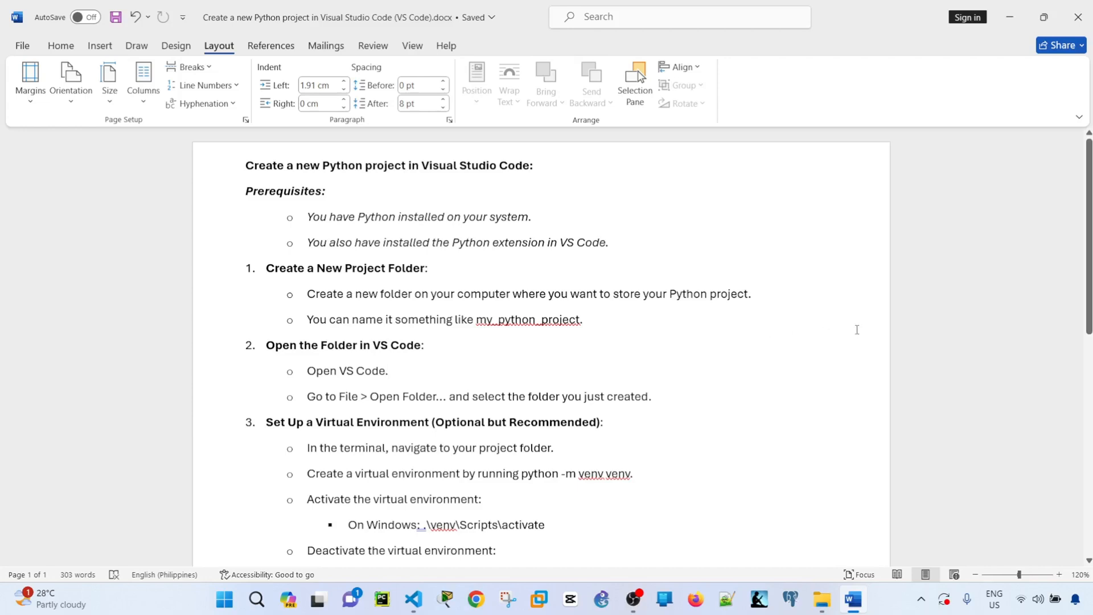
pyautogui.moveTo(753, 301)
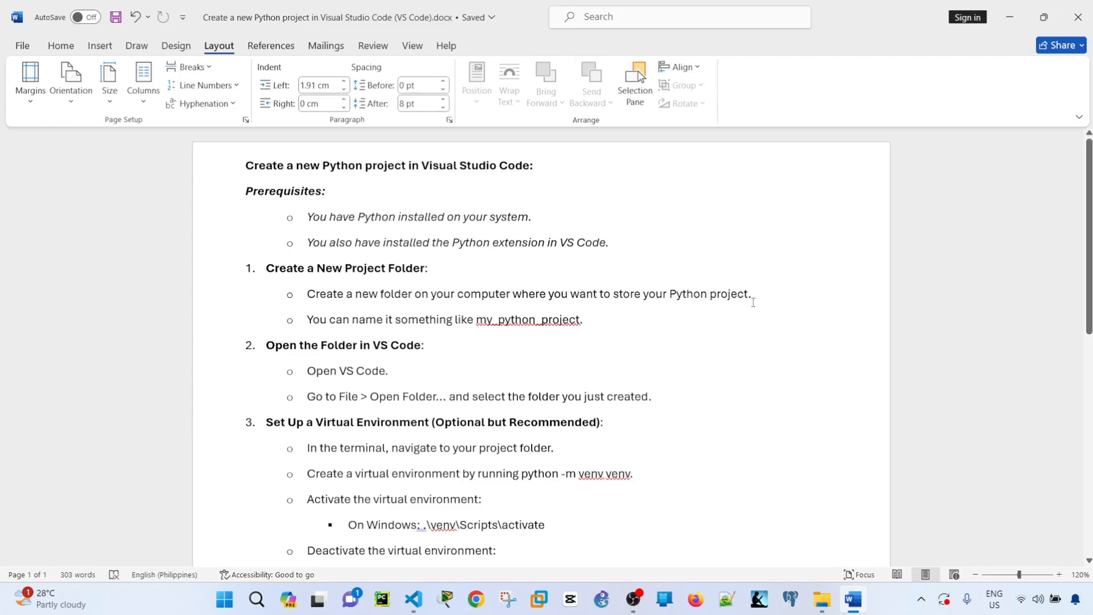
pyautogui.moveTo(750, 303)
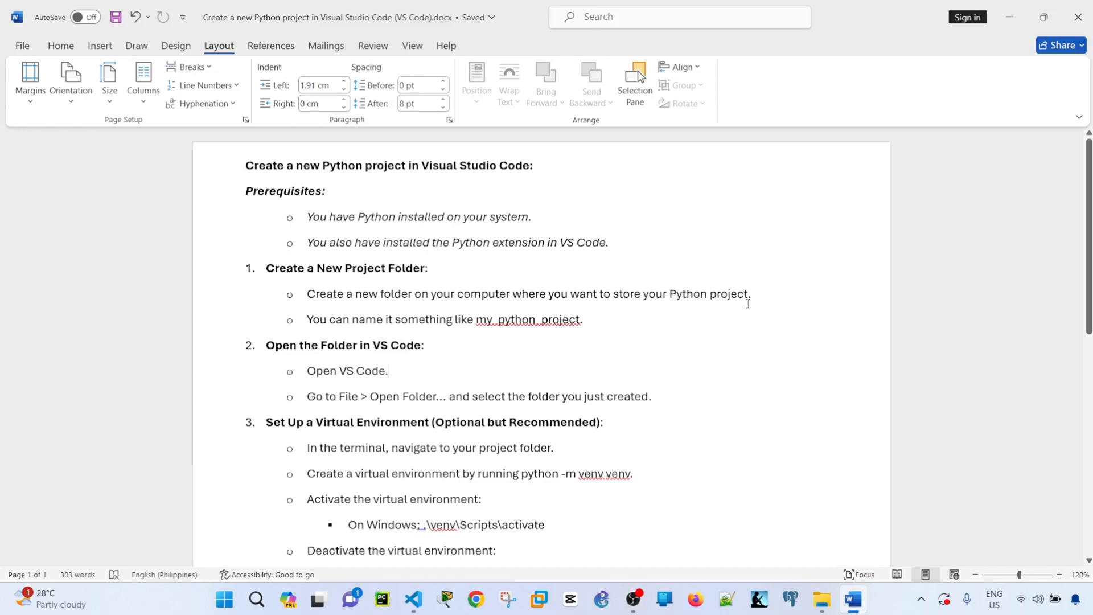
pyautogui.click(388, 370)
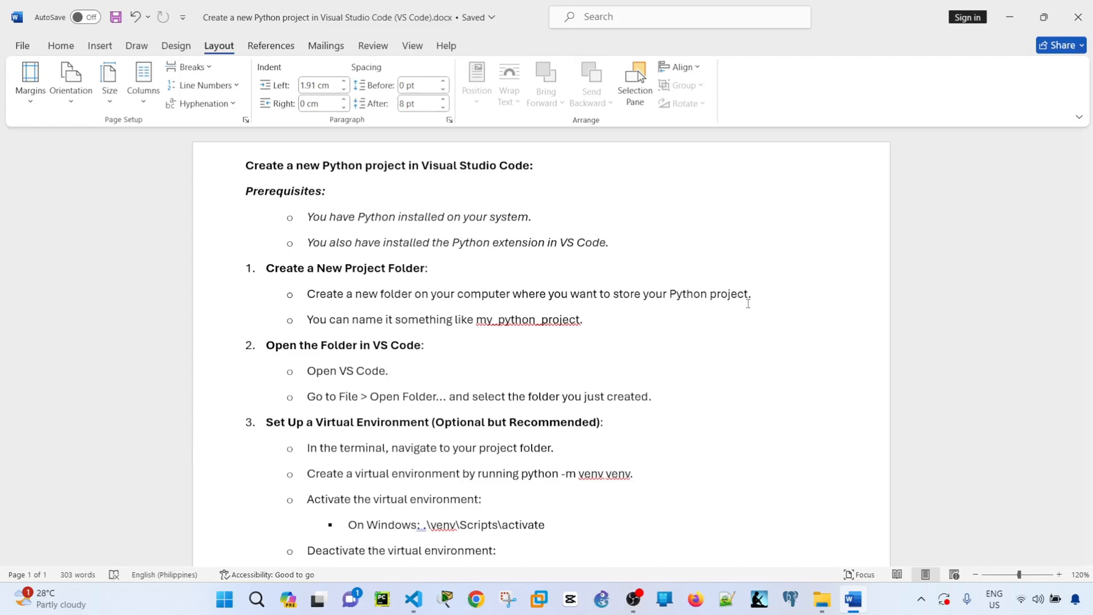
pyautogui.moveTo(690, 272)
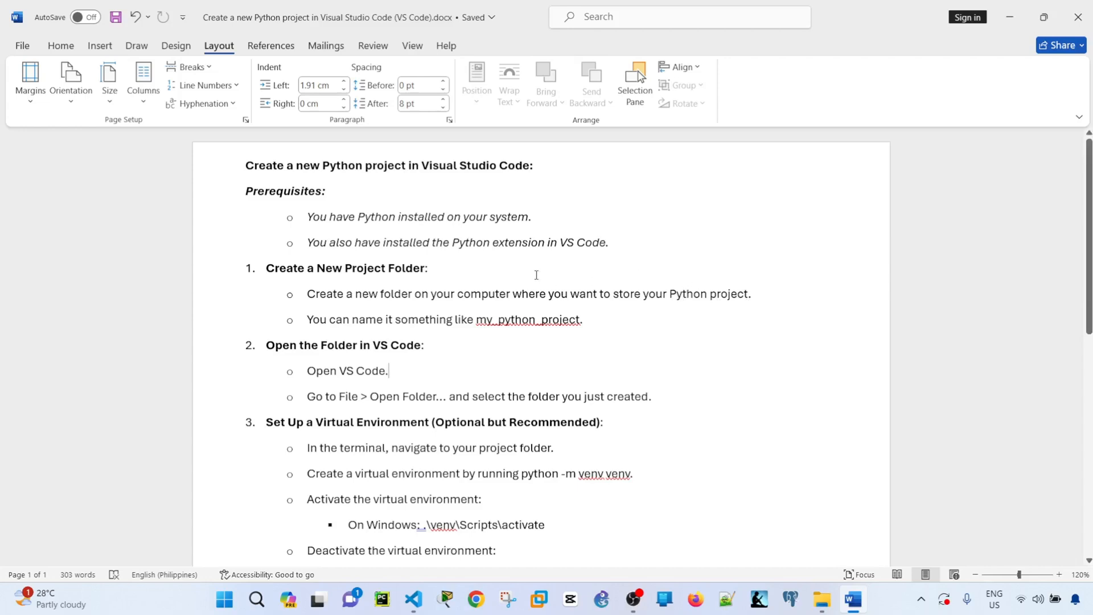
pyautogui.moveTo(622, 277)
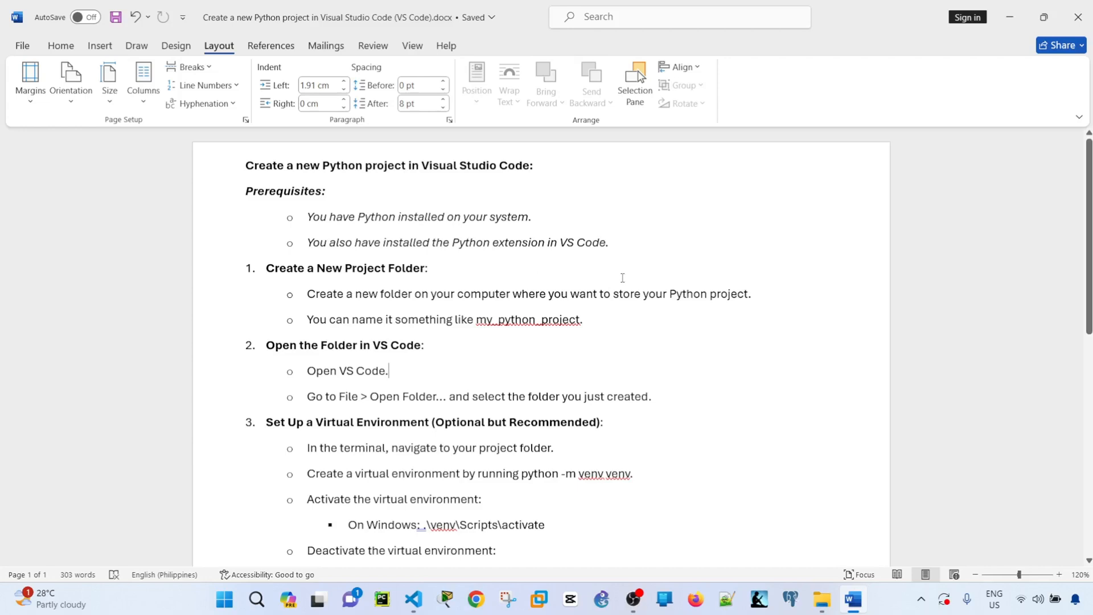
pyautogui.moveTo(528, 274)
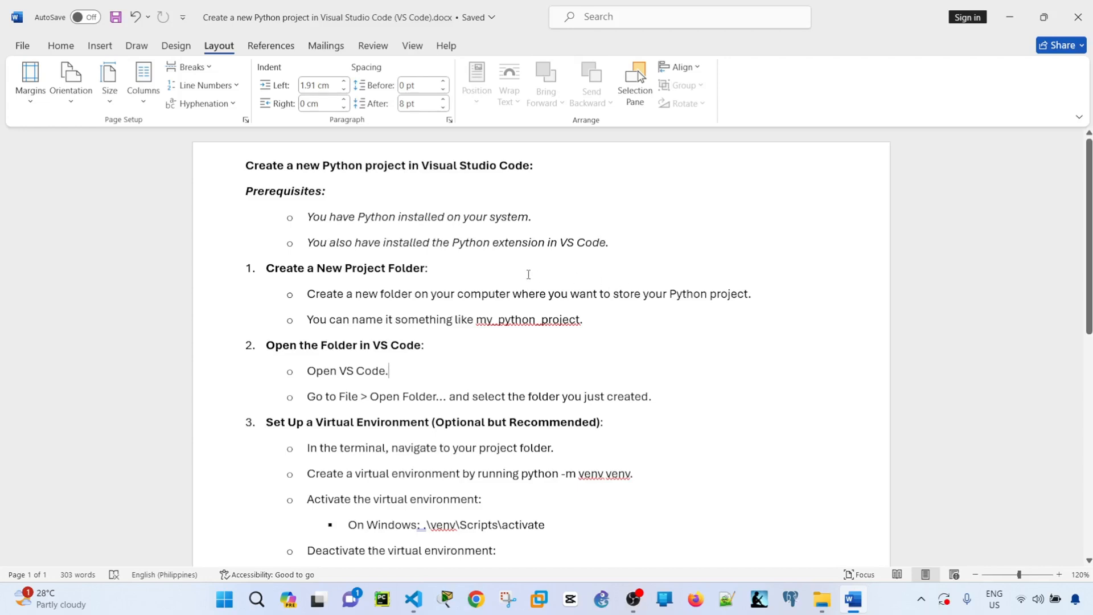
pyautogui.moveTo(580, 280)
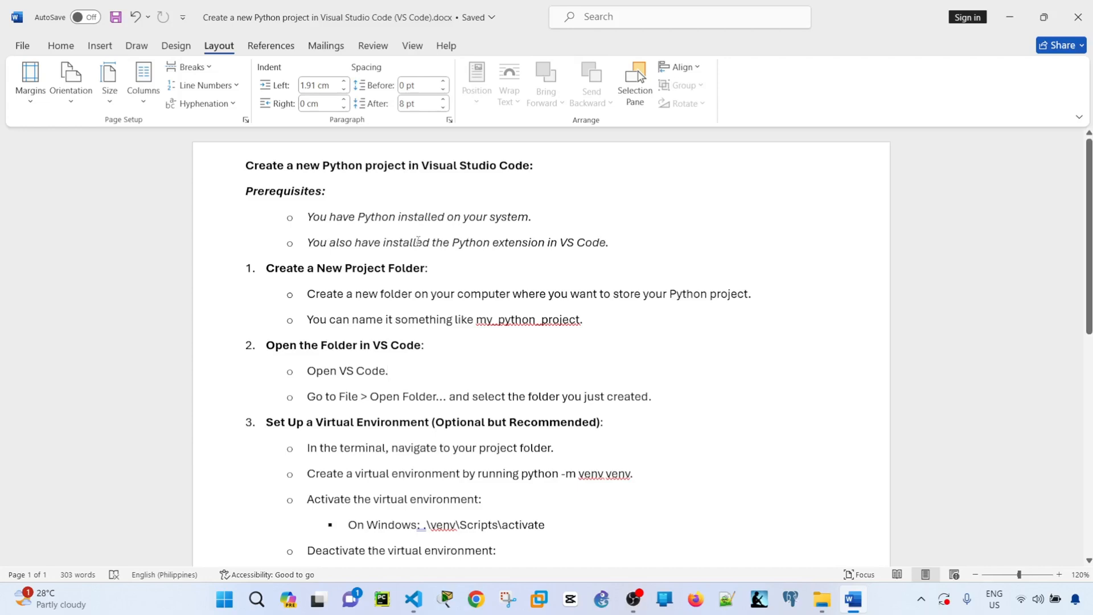
pyautogui.click(389, 370)
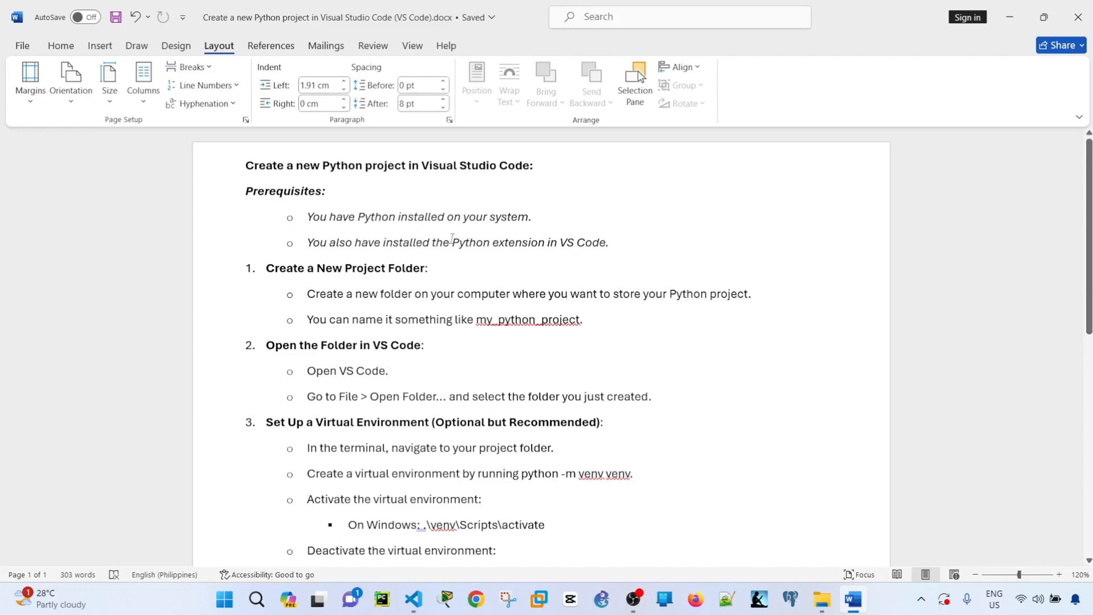
pyautogui.click(389, 370)
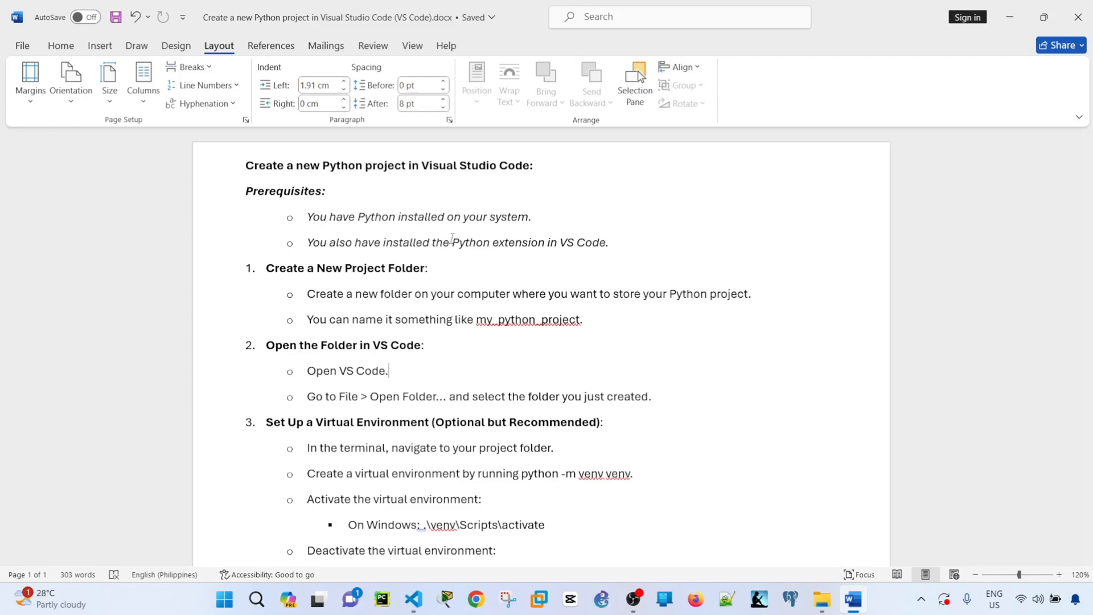
pyautogui.moveTo(518, 265)
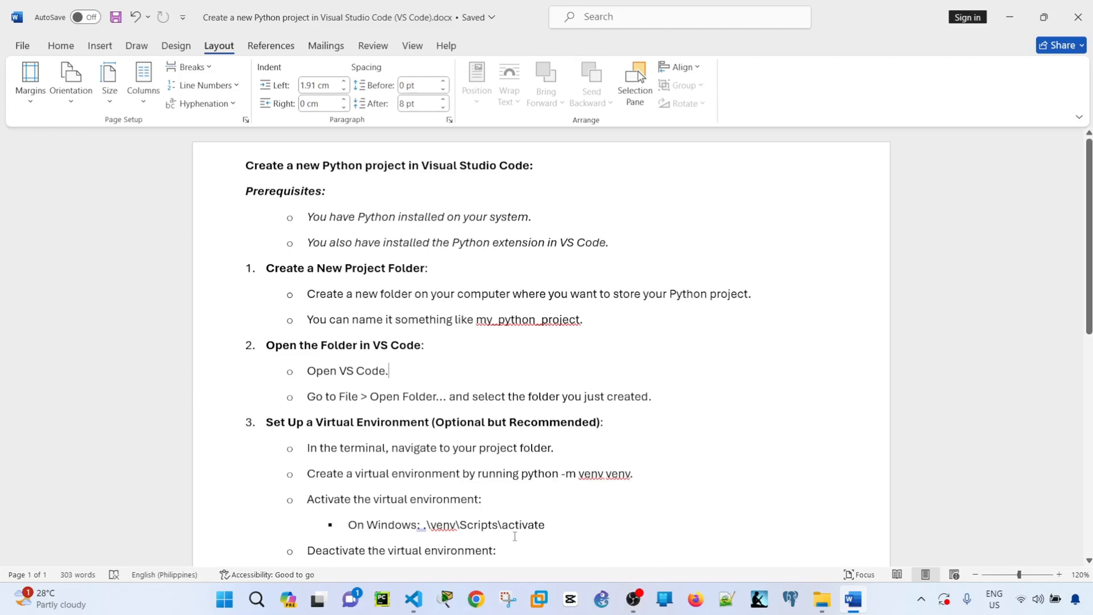
pyautogui.click(413, 599)
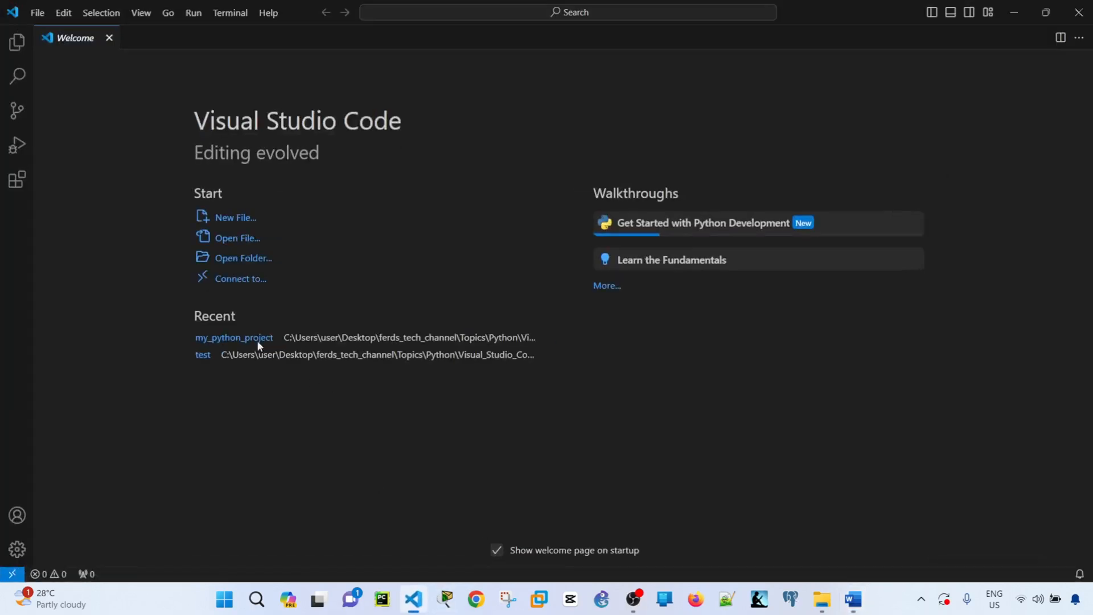
pyautogui.moveTo(16, 180)
pyautogui.write('p')
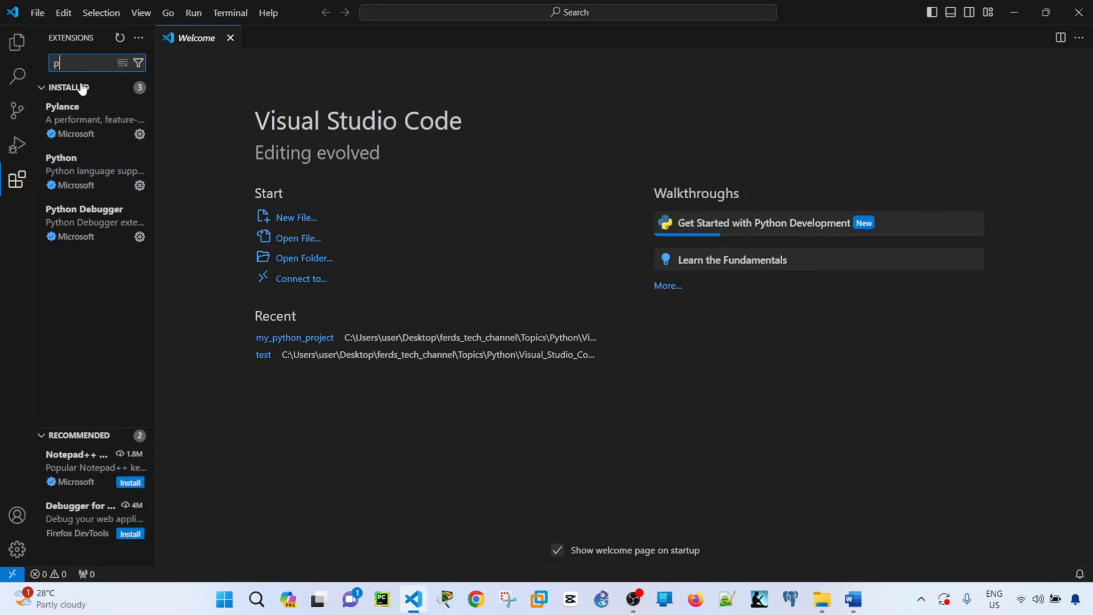
pyautogui.write('ython')
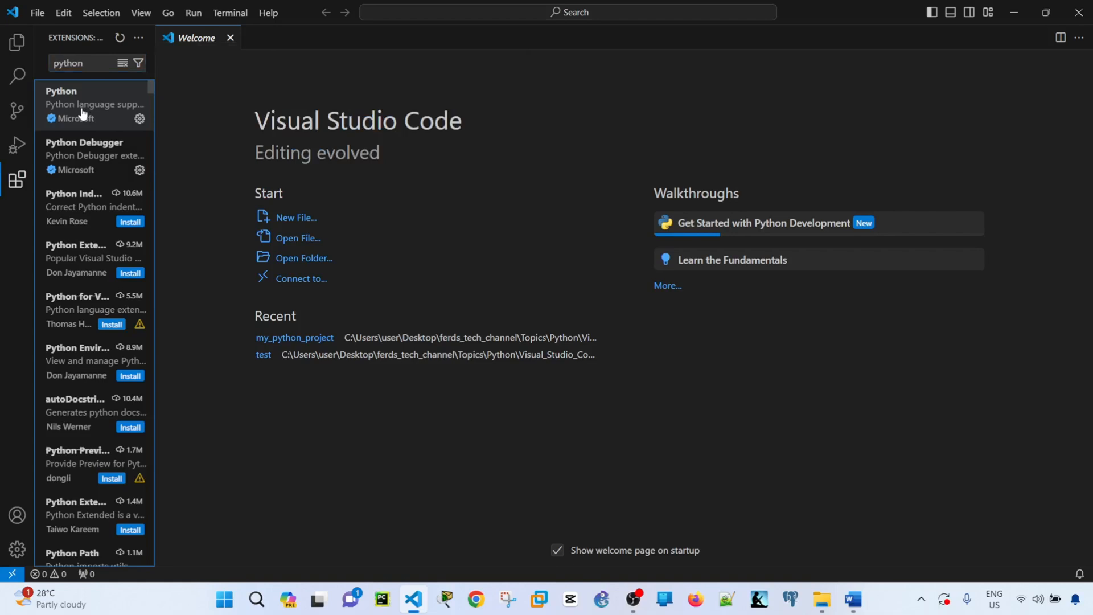
pyautogui.click(77, 104)
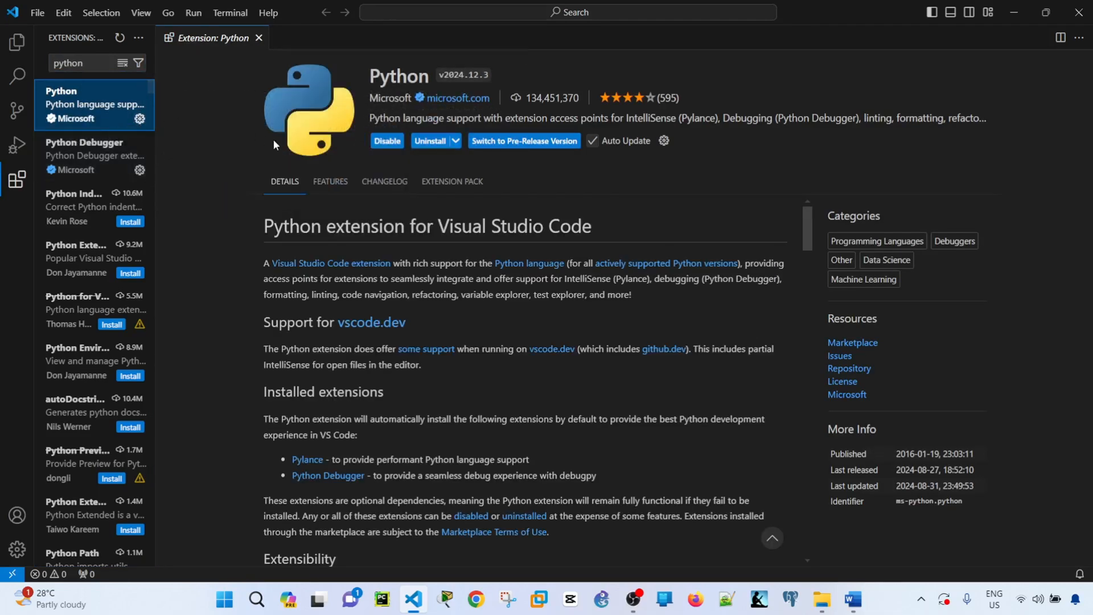
pyautogui.moveTo(401, 202)
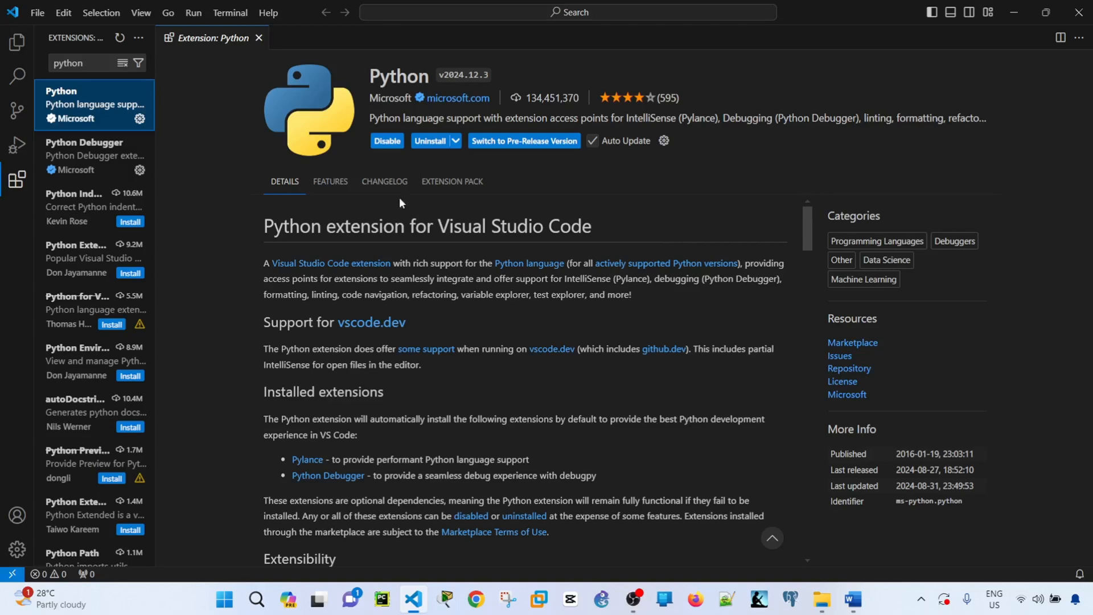
pyautogui.moveTo(506, 174)
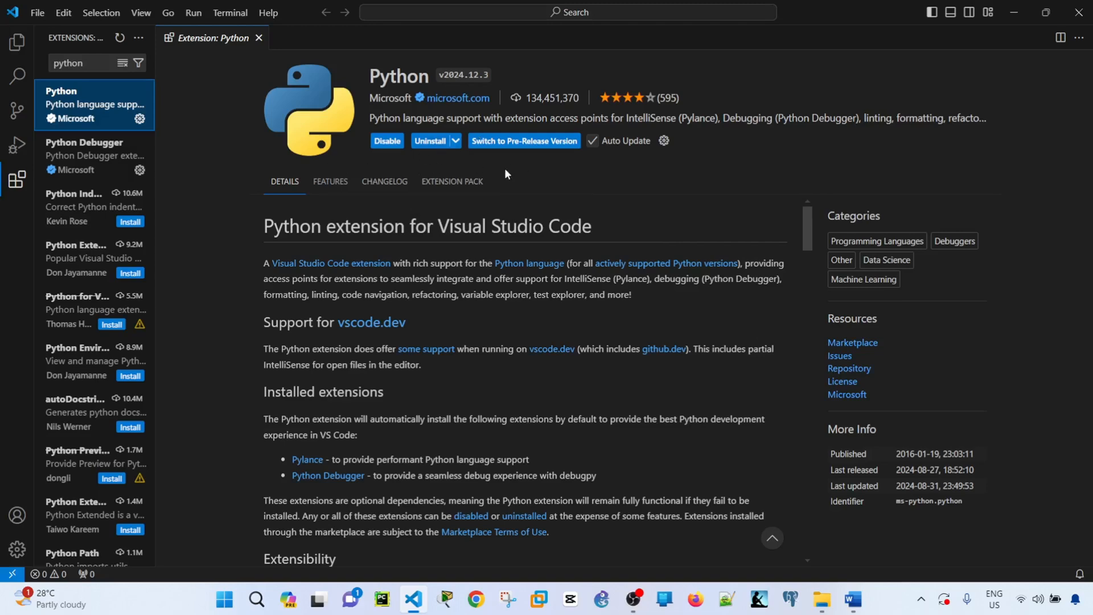
pyautogui.click(851, 599)
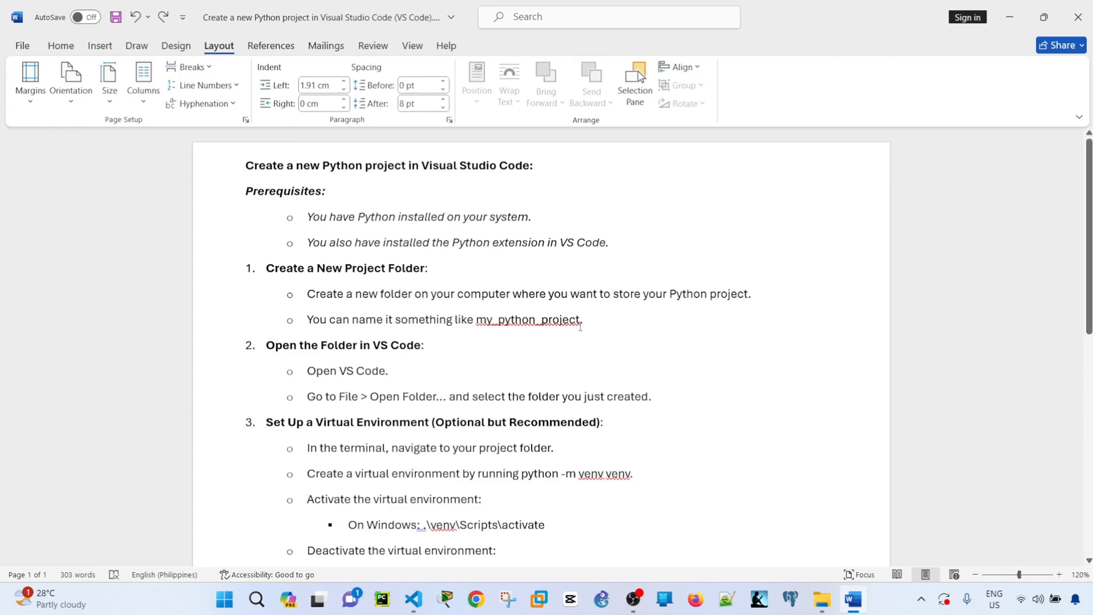
pyautogui.doubleClick(527, 319)
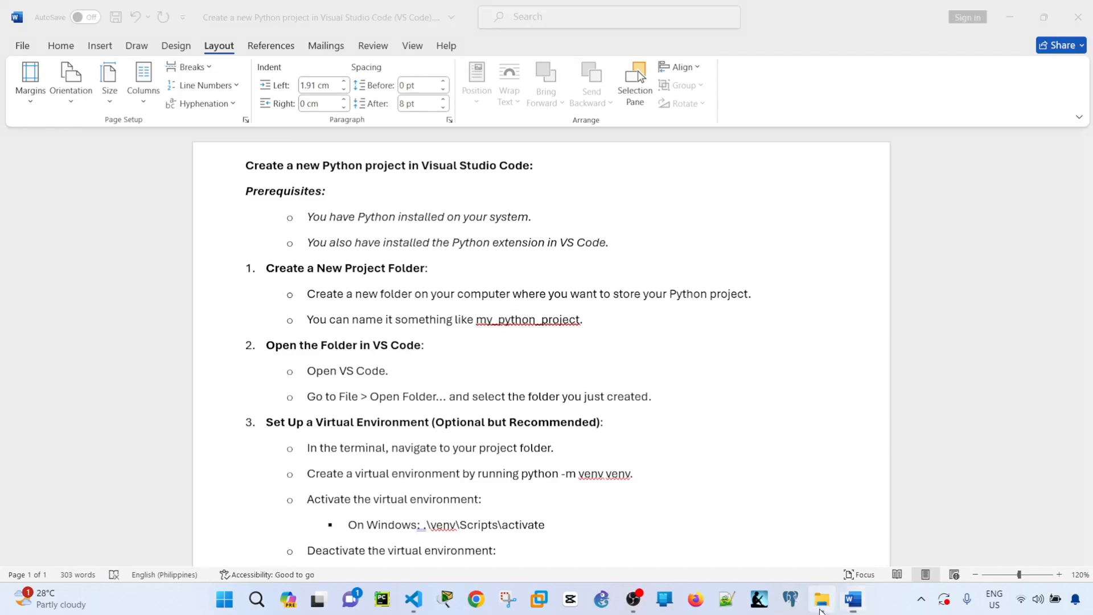
# - Create a my_python_project folder inside Visual_Studio_Code and open it in VS Code
pyautogui.click(821, 599)
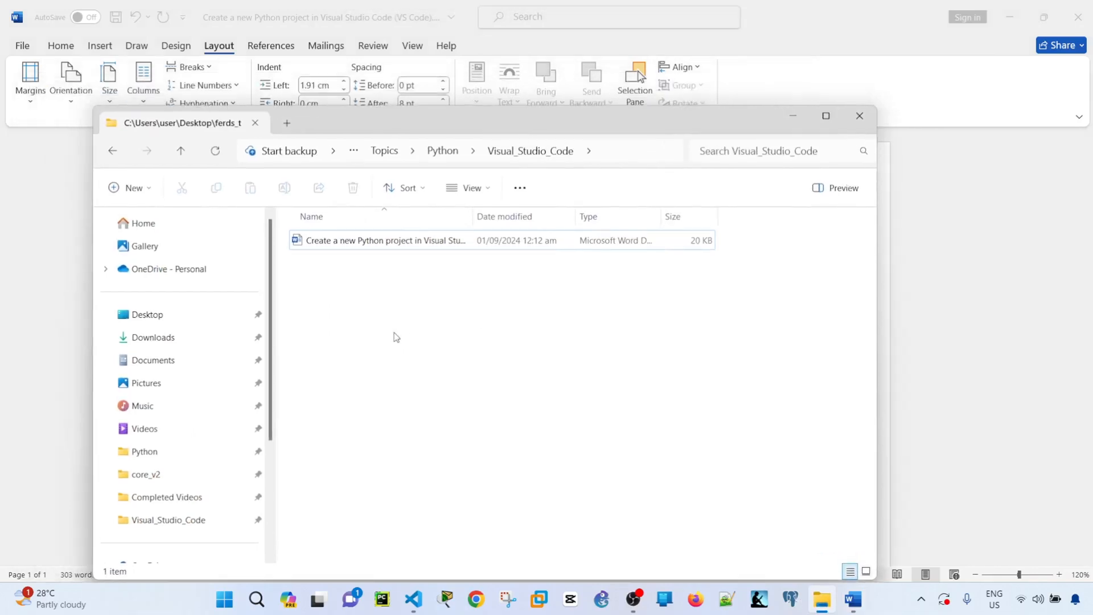
pyautogui.rightClick(395, 337)
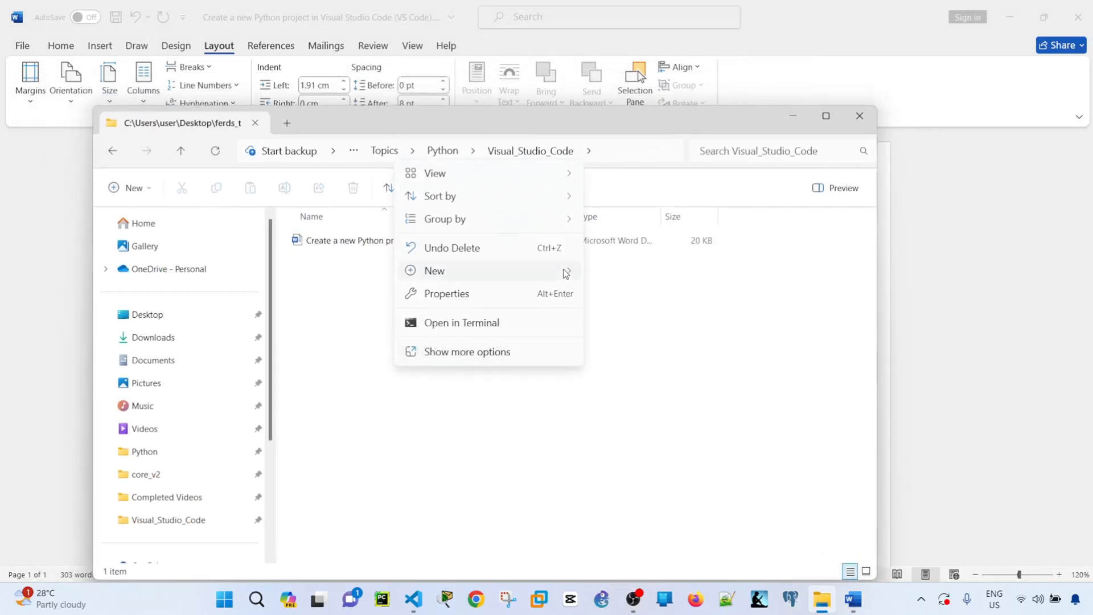
pyautogui.click(434, 270)
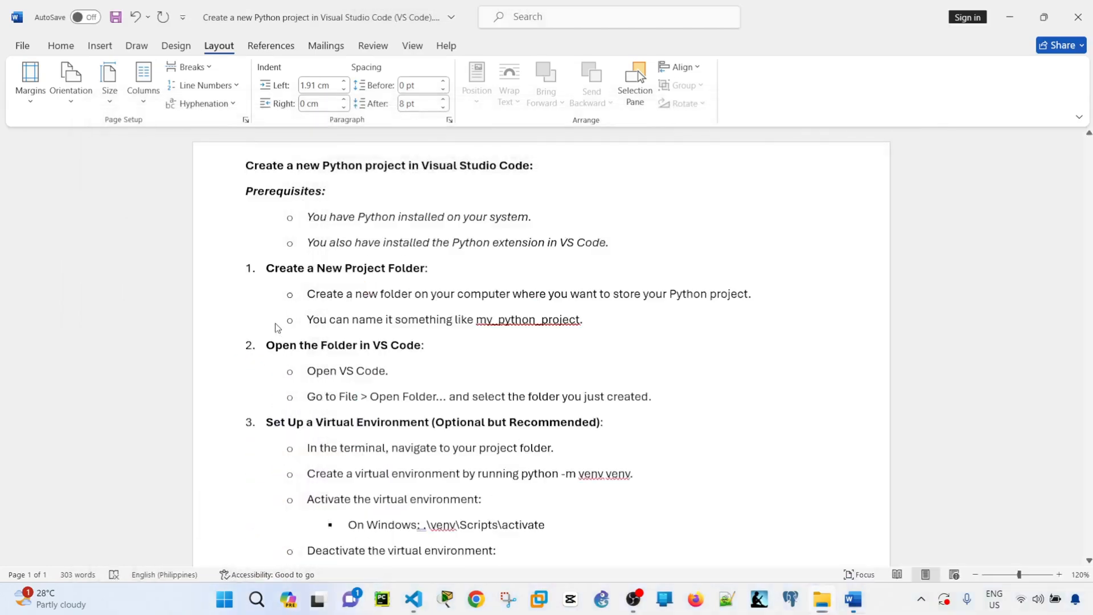
pyautogui.moveTo(1085, 249)
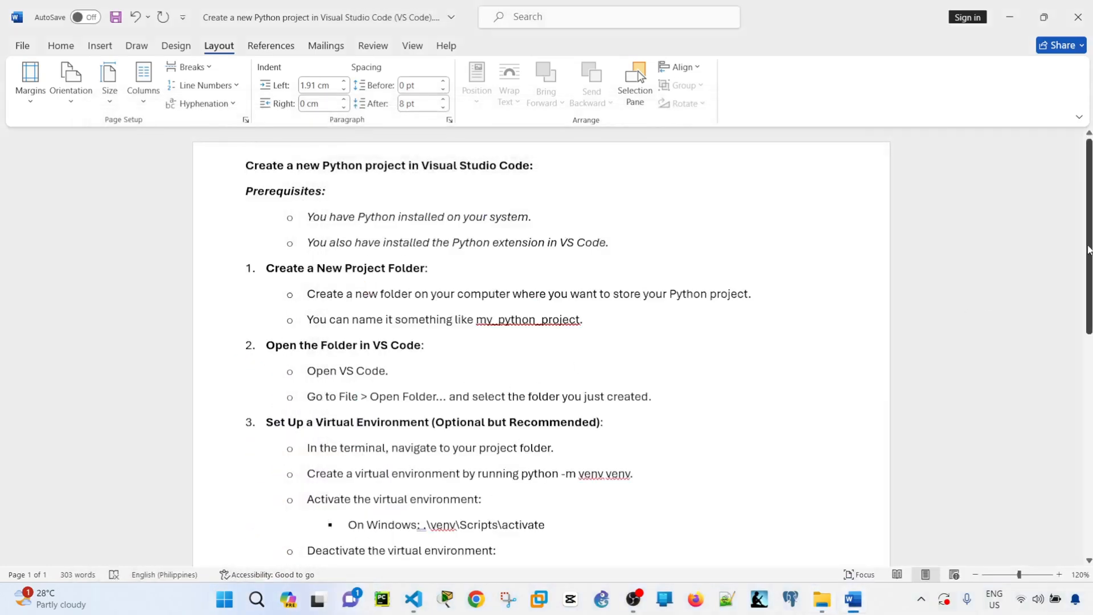
pyautogui.scroll(-3)
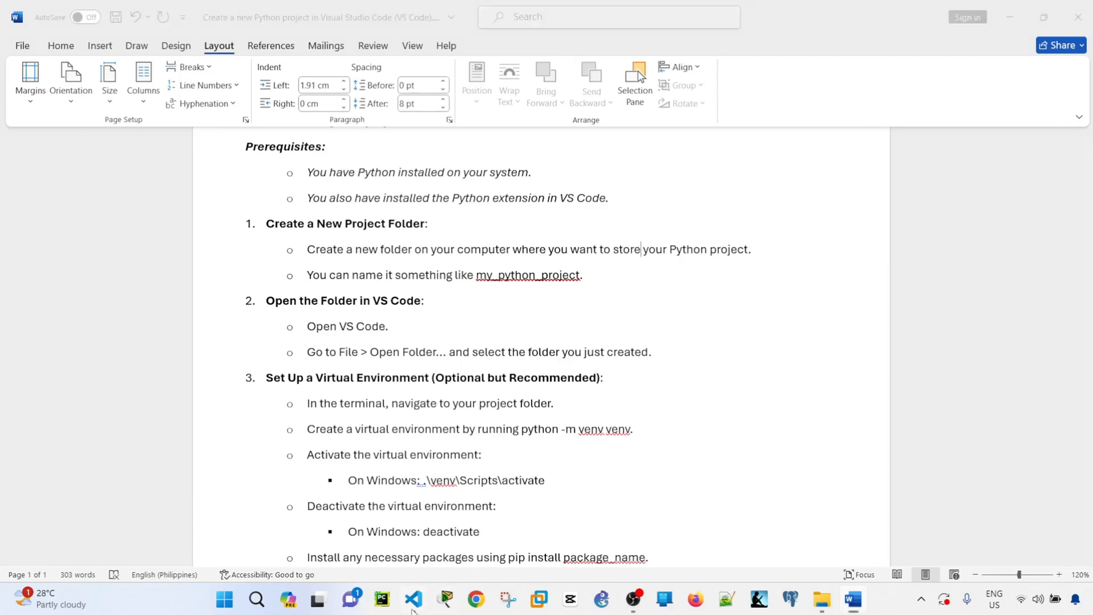
pyautogui.click(413, 605)
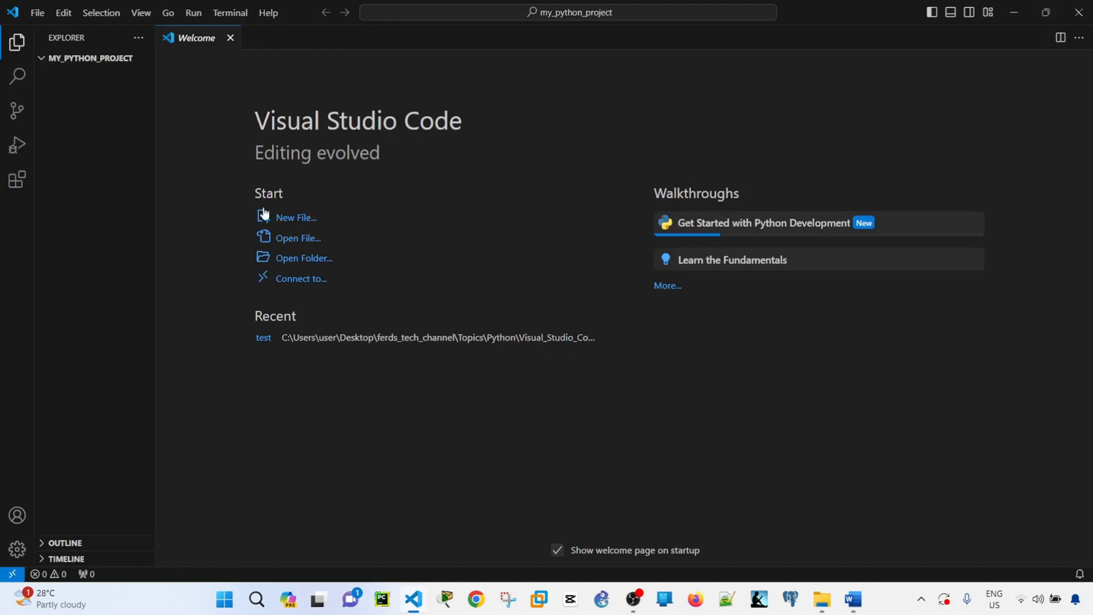
pyautogui.click(851, 599)
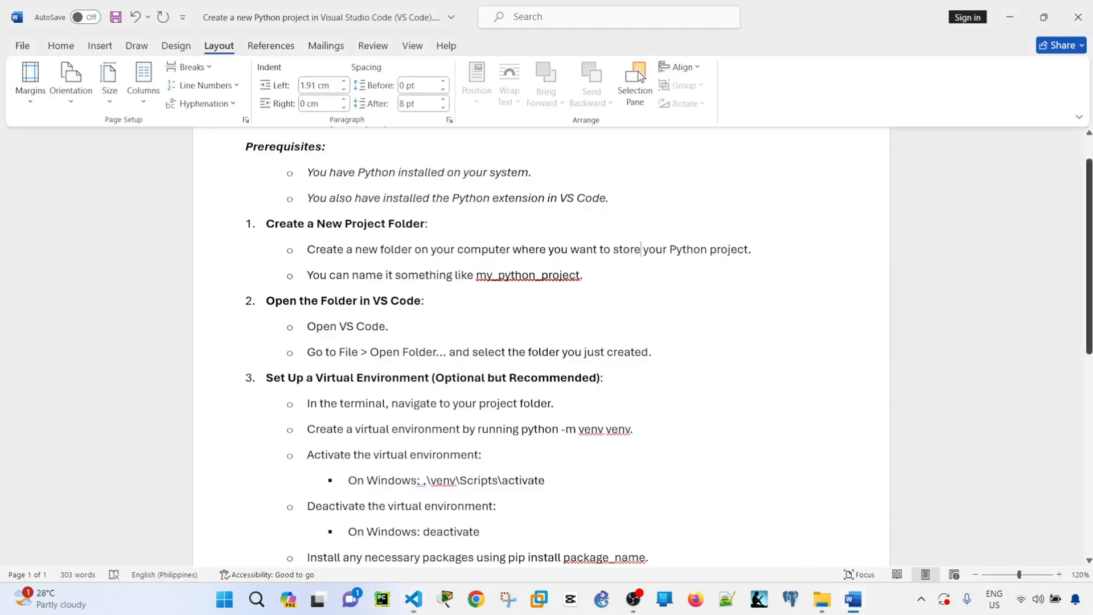
pyautogui.scroll(-3)
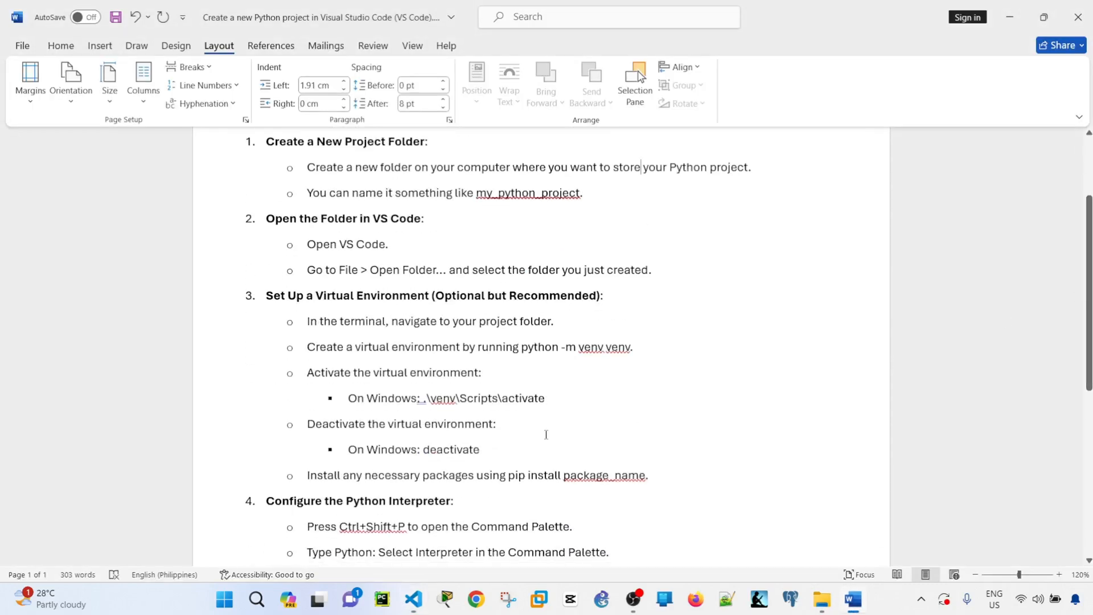
pyautogui.moveTo(542, 428)
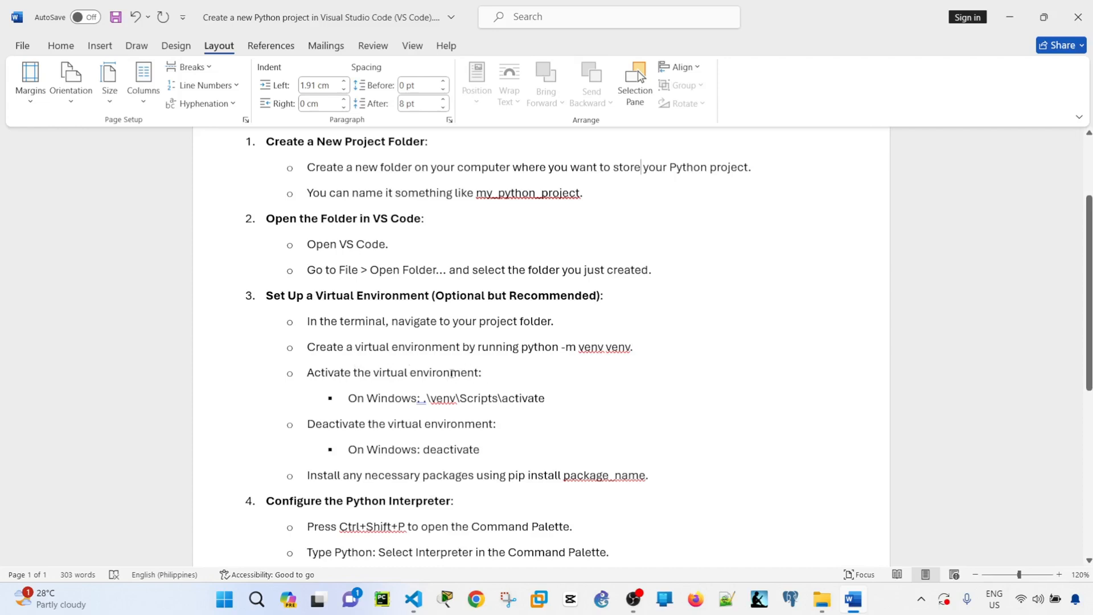
pyautogui.moveTo(638, 345)
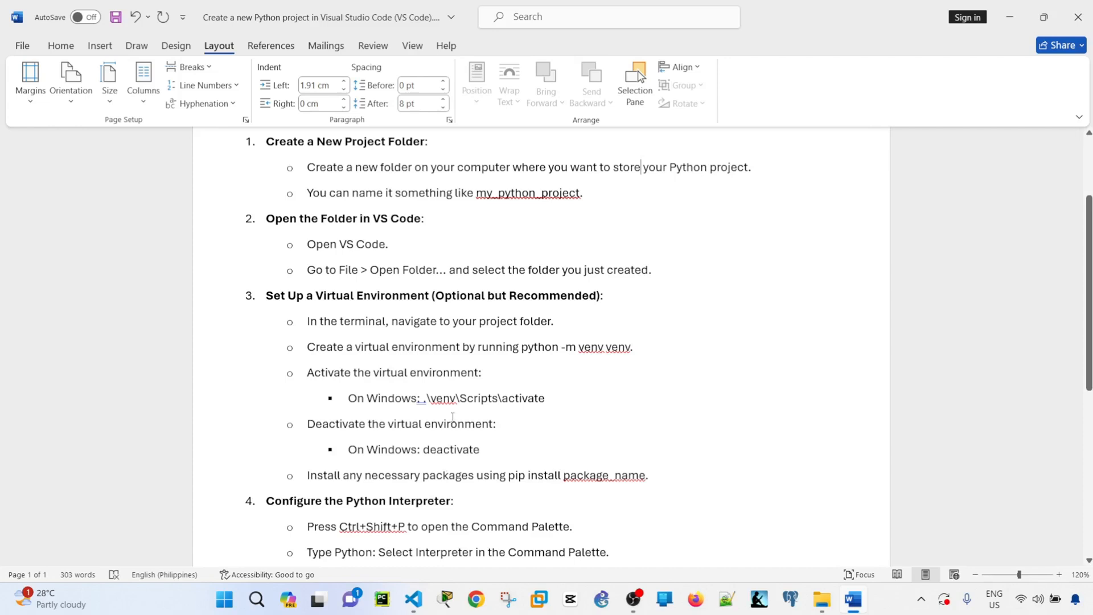
pyautogui.click(413, 600)
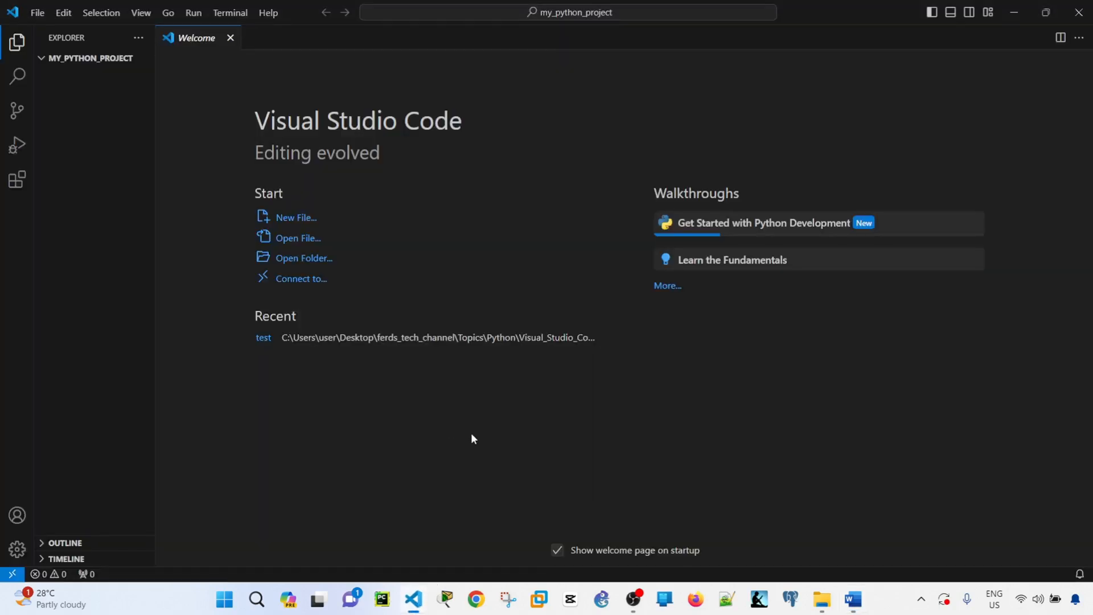
# - Open a new PowerShell terminal panel in the my_python_project folder
pyautogui.click(229, 13)
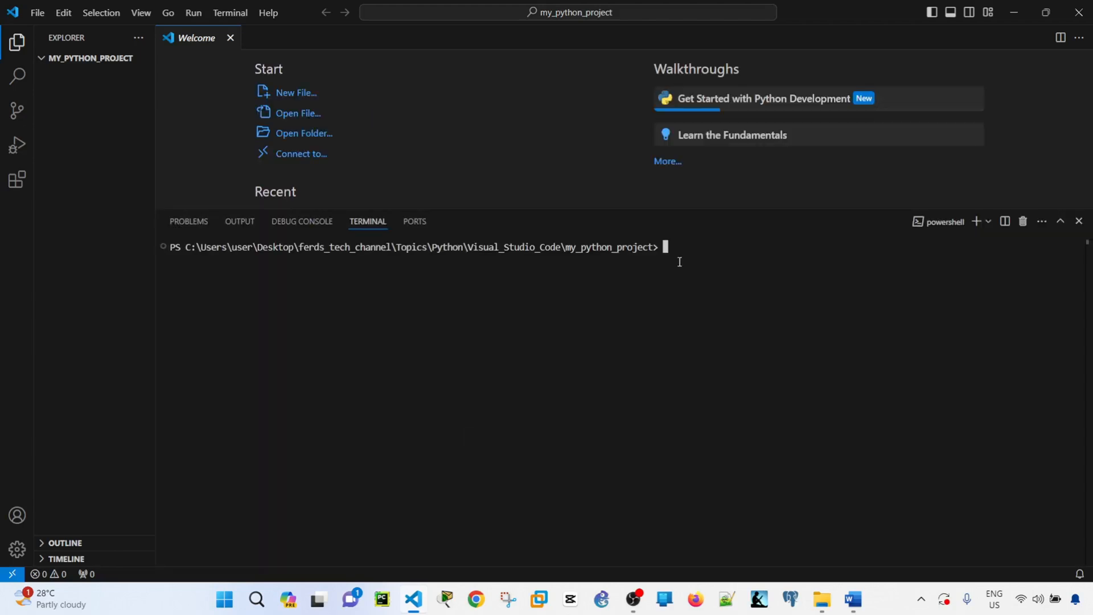
pyautogui.moveTo(620, 275)
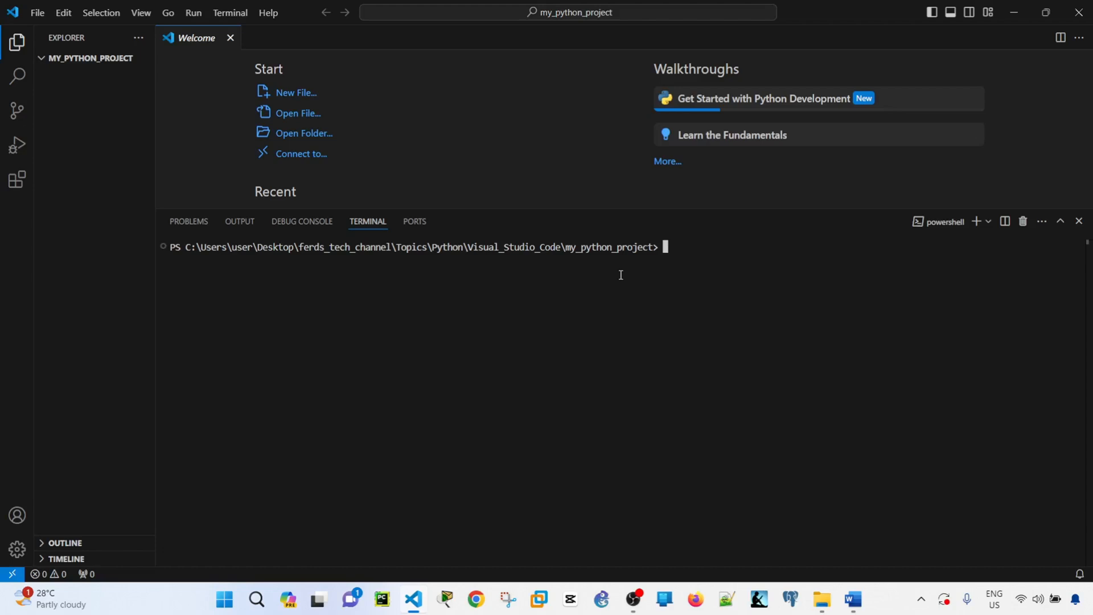
pyautogui.click(850, 599)
pyautogui.write('python -m venv venv')
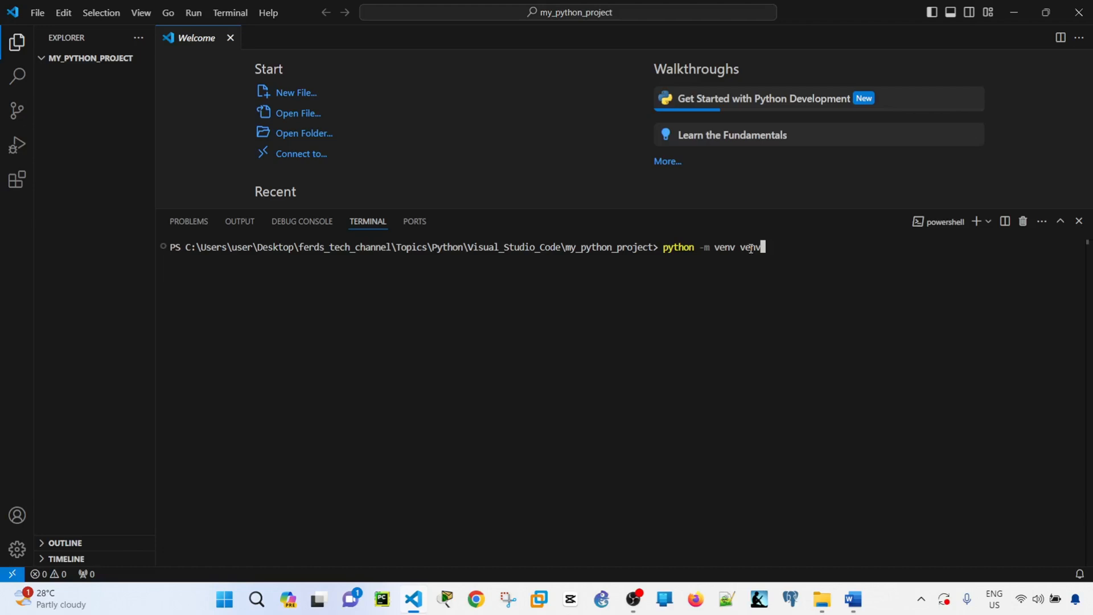
# - Run 'python -m venv venv', then activate it with .\venv\Scripts\activate
pyautogui.press('Return')
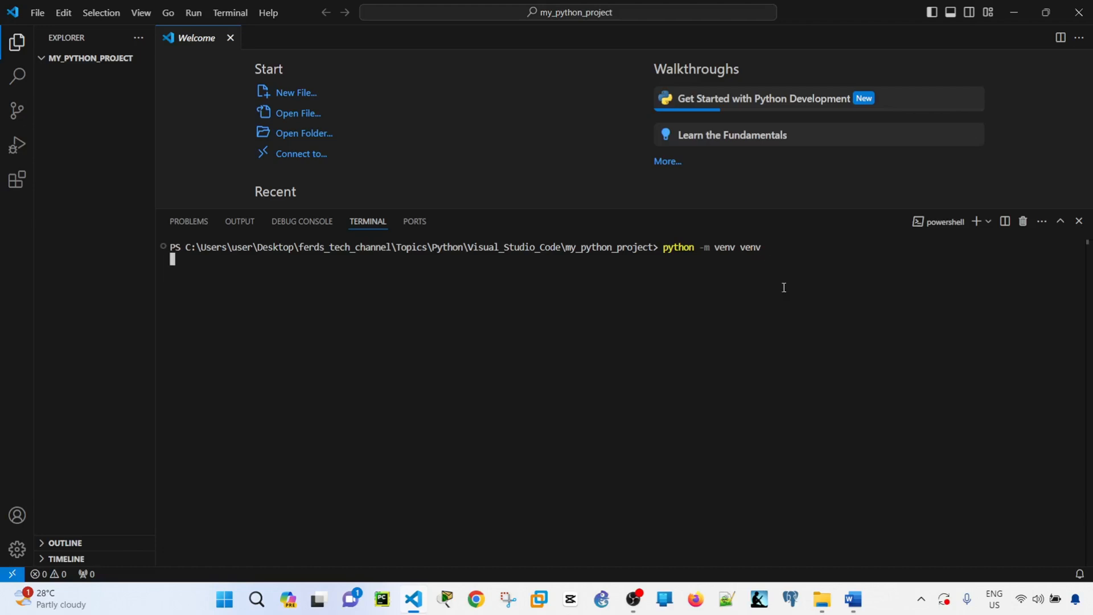
pyautogui.click(851, 598)
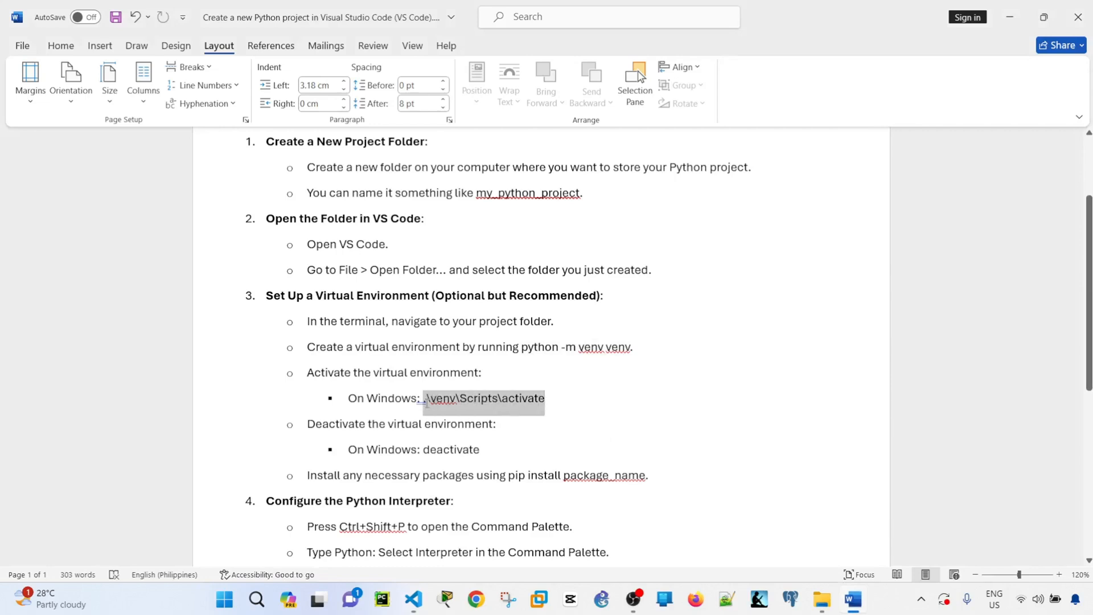
pyautogui.click(412, 604)
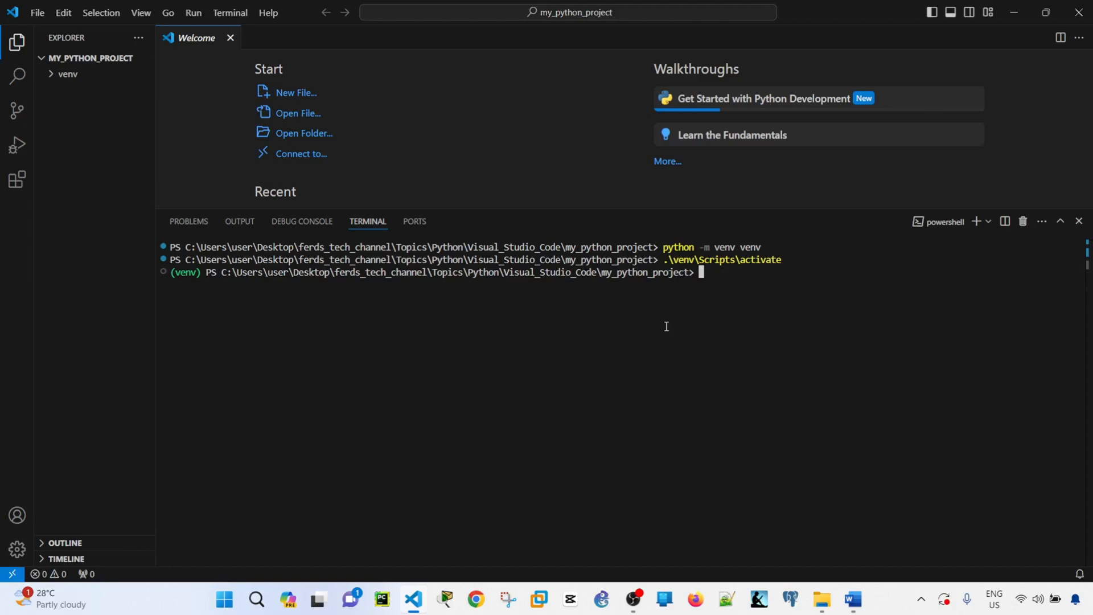
pyautogui.moveTo(439, 311)
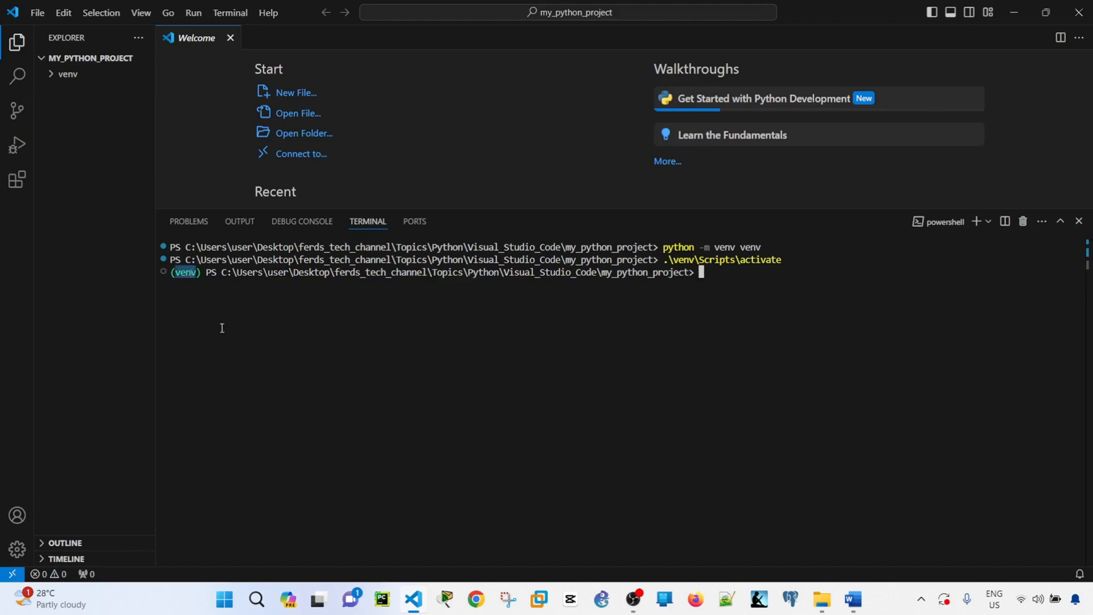
pyautogui.moveTo(532, 347)
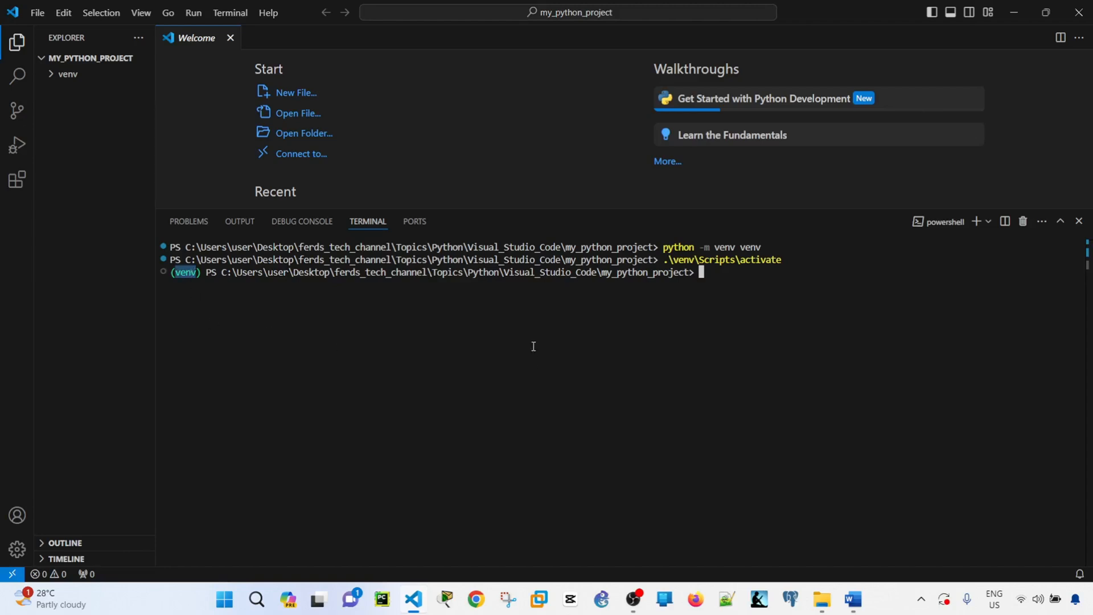
pyautogui.moveTo(771, 306)
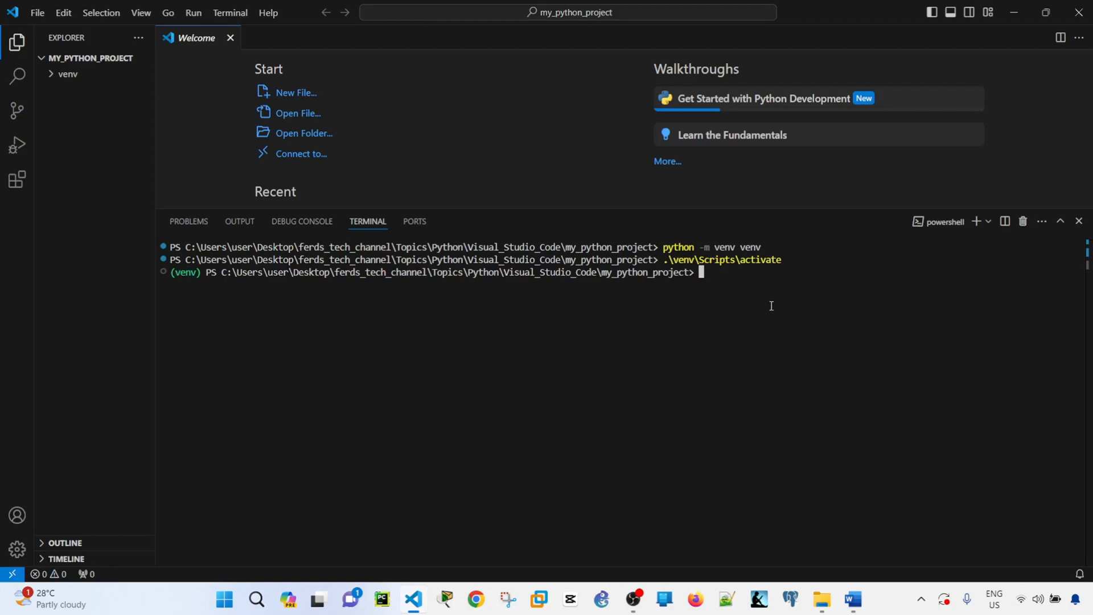
# - Bring up the 'Python: Select Interpreter' picker listing the Python 3.12.3 venv options
pyautogui.click(852, 599)
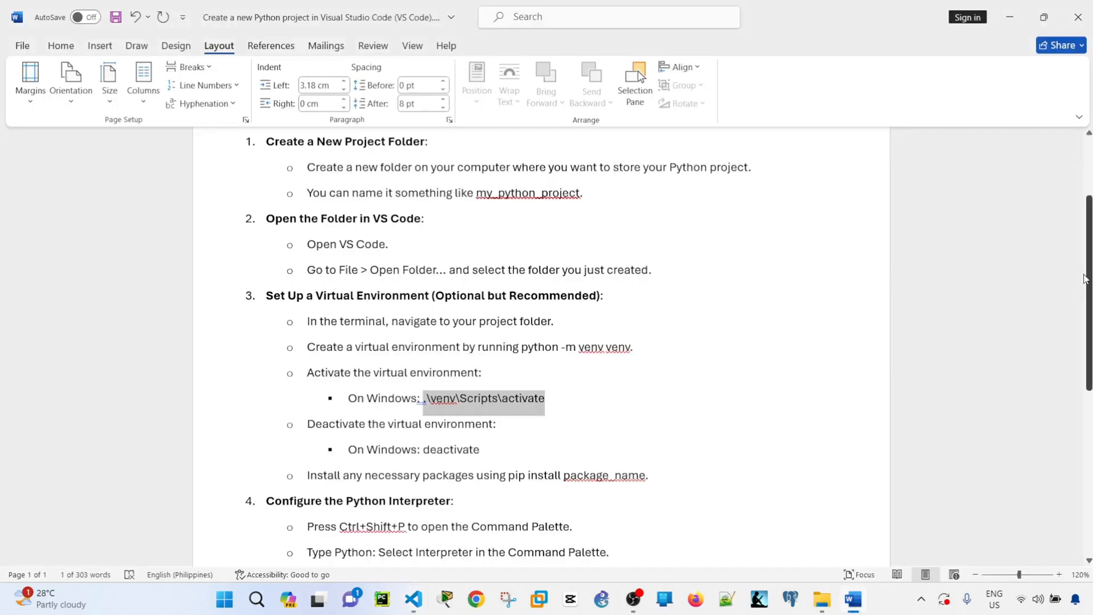
pyautogui.scroll(-3)
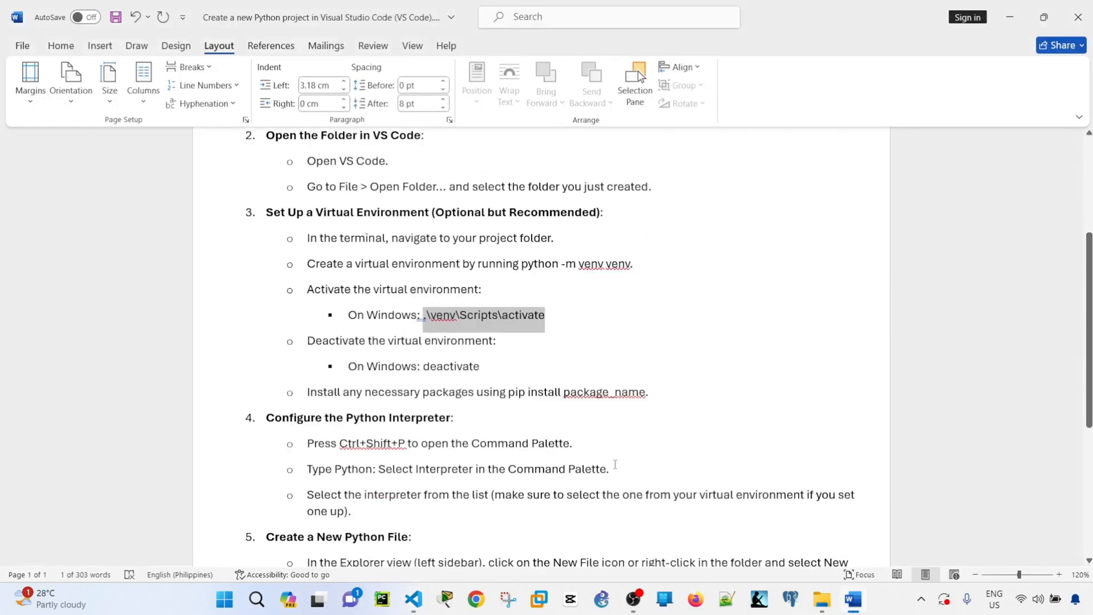
pyautogui.scroll(-3)
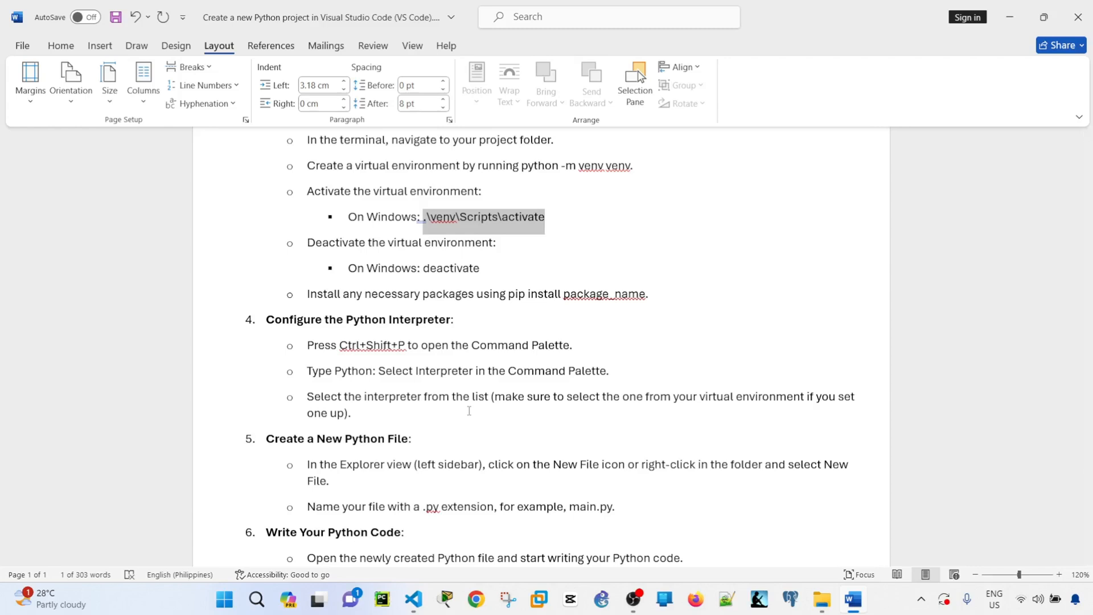
pyautogui.click(413, 599)
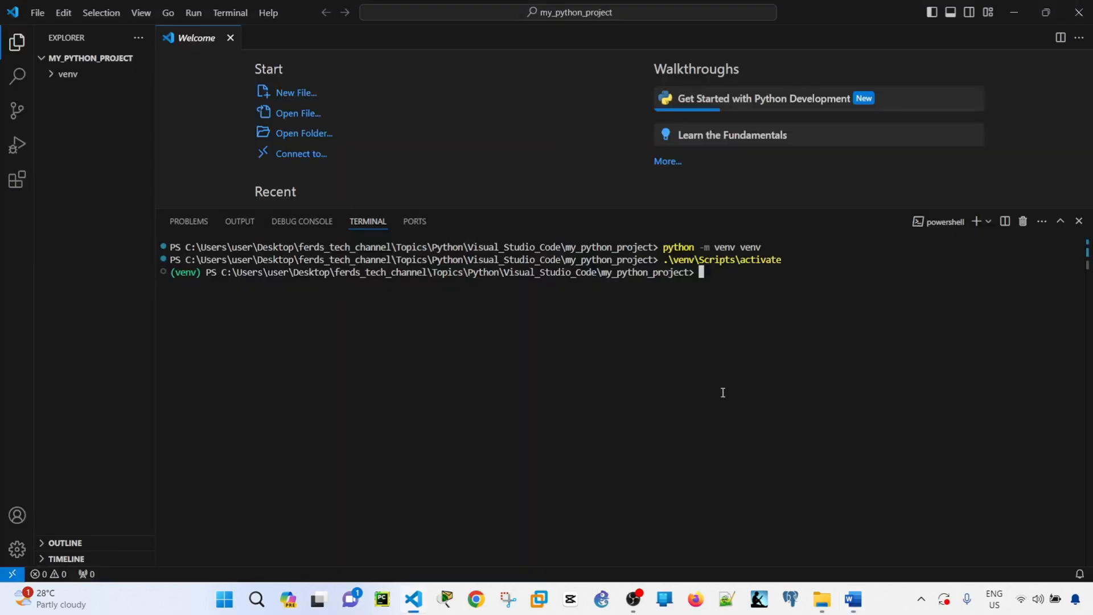
pyautogui.moveTo(525, 348)
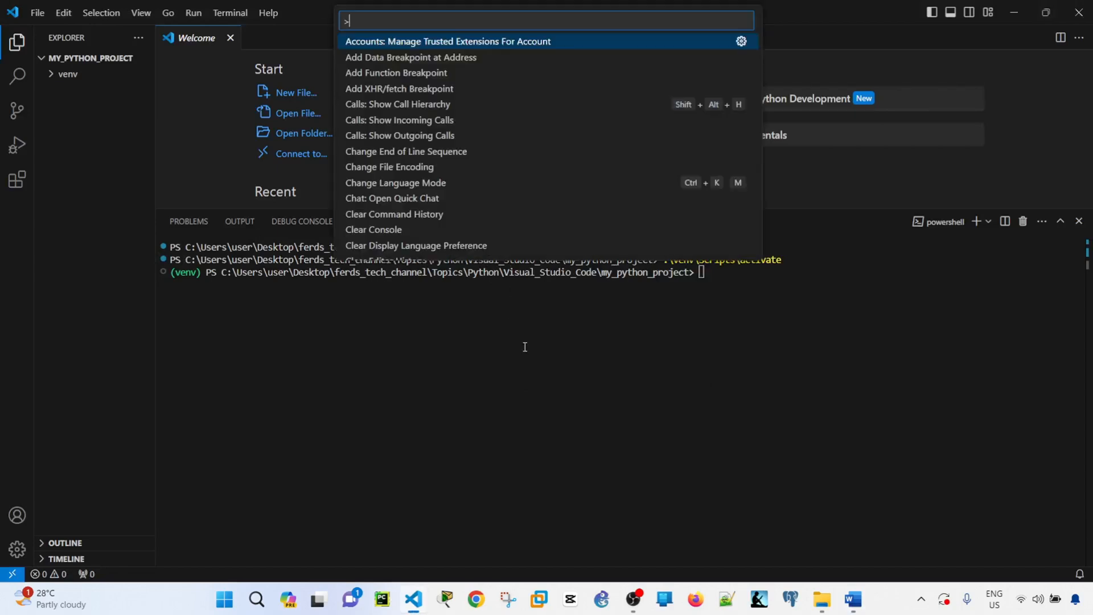
pyautogui.click(851, 599)
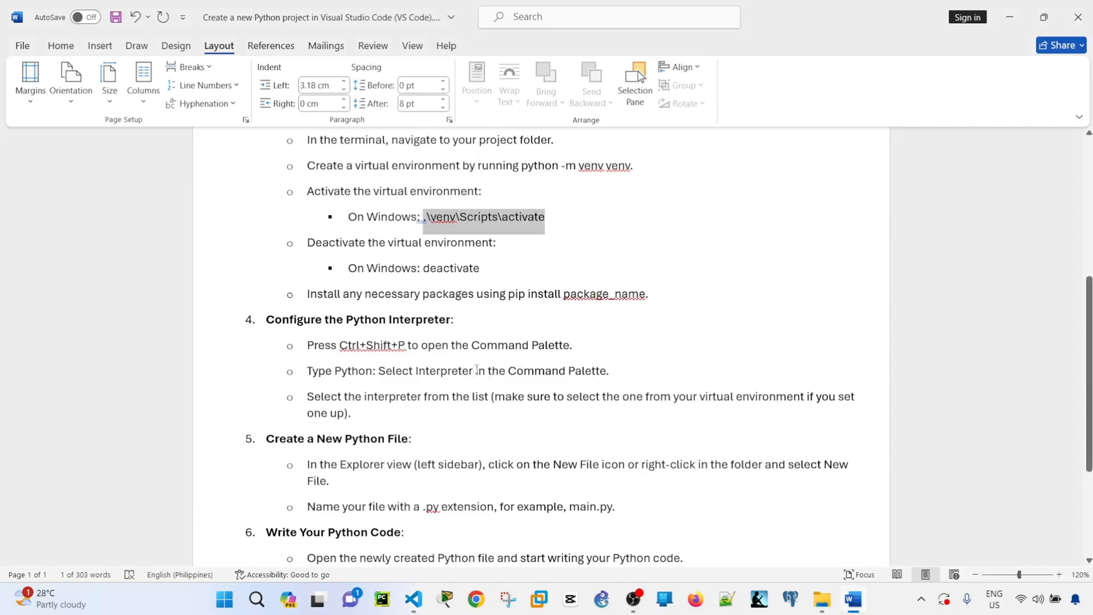
pyautogui.click(412, 603)
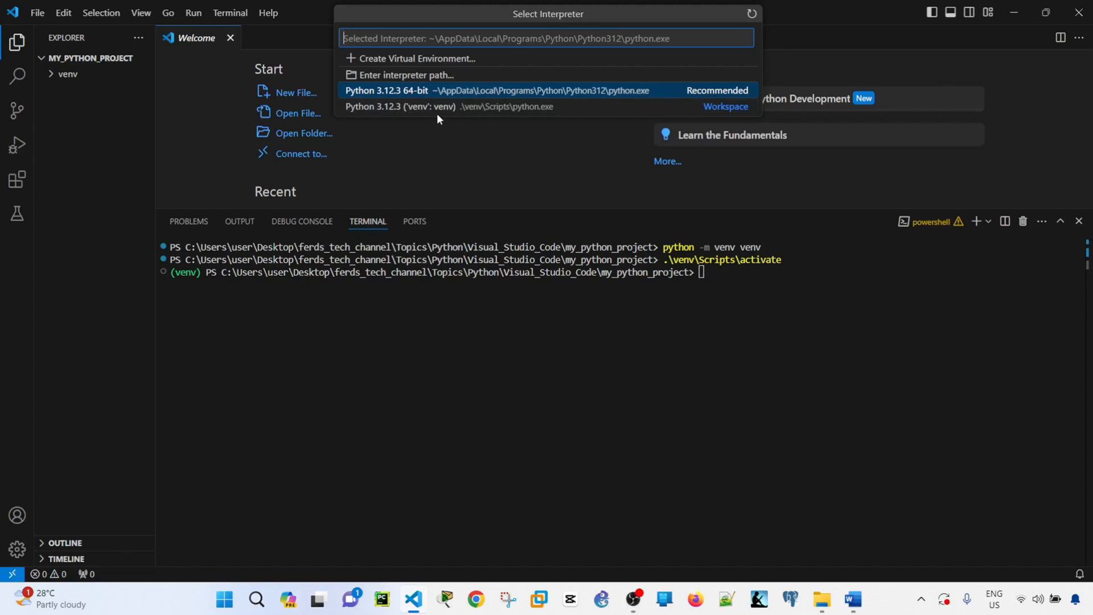
pyautogui.moveTo(450, 112)
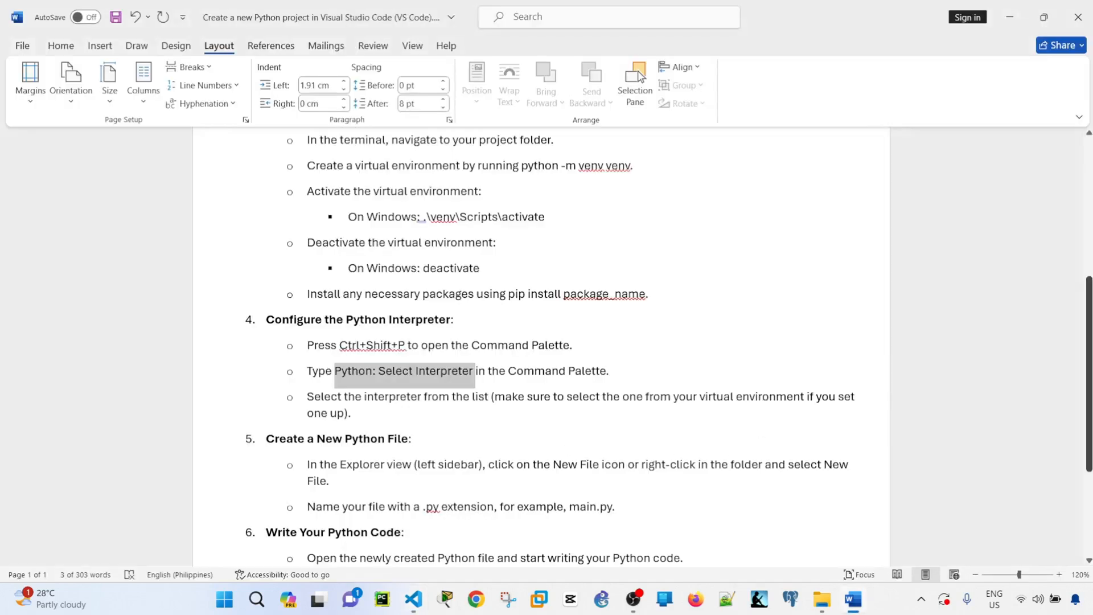
# - Close the Welcome tab and create a new file named main in the venv folder
pyautogui.scroll(-3)
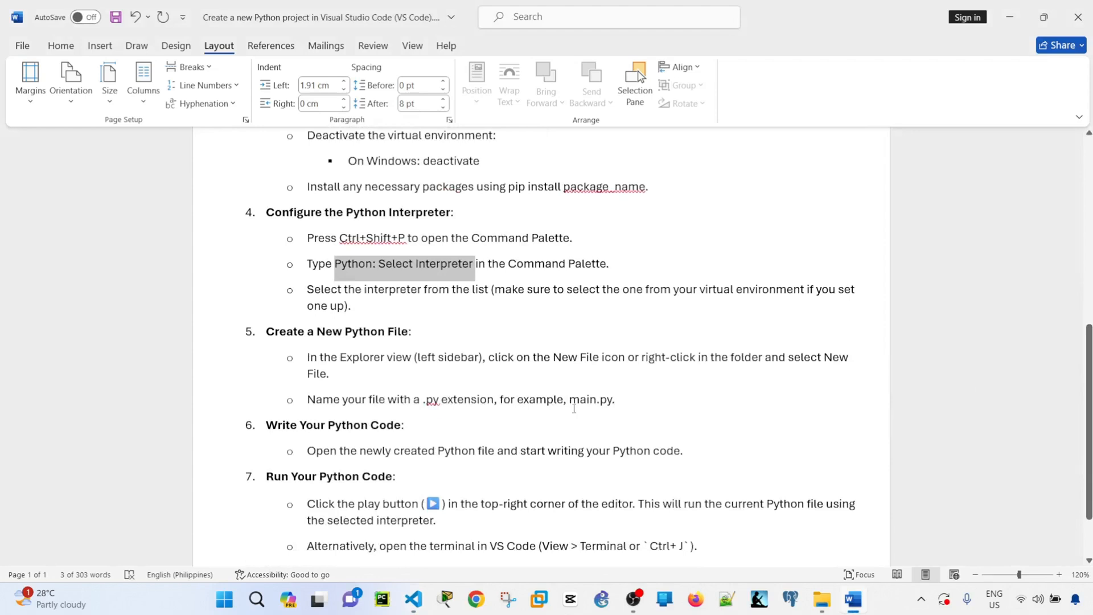
pyautogui.click(412, 605)
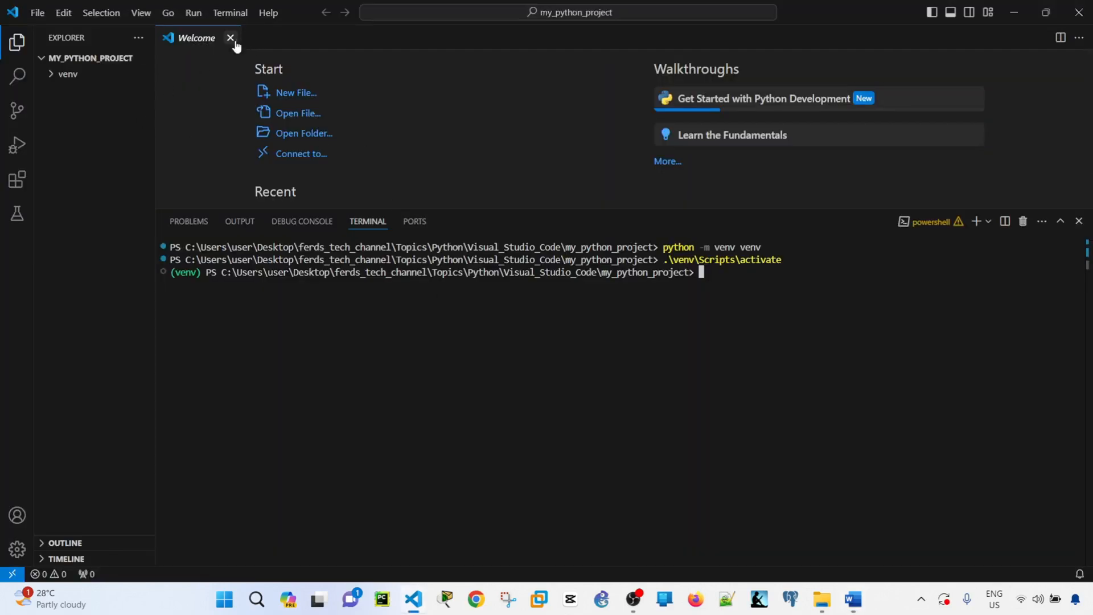
pyautogui.click(231, 37)
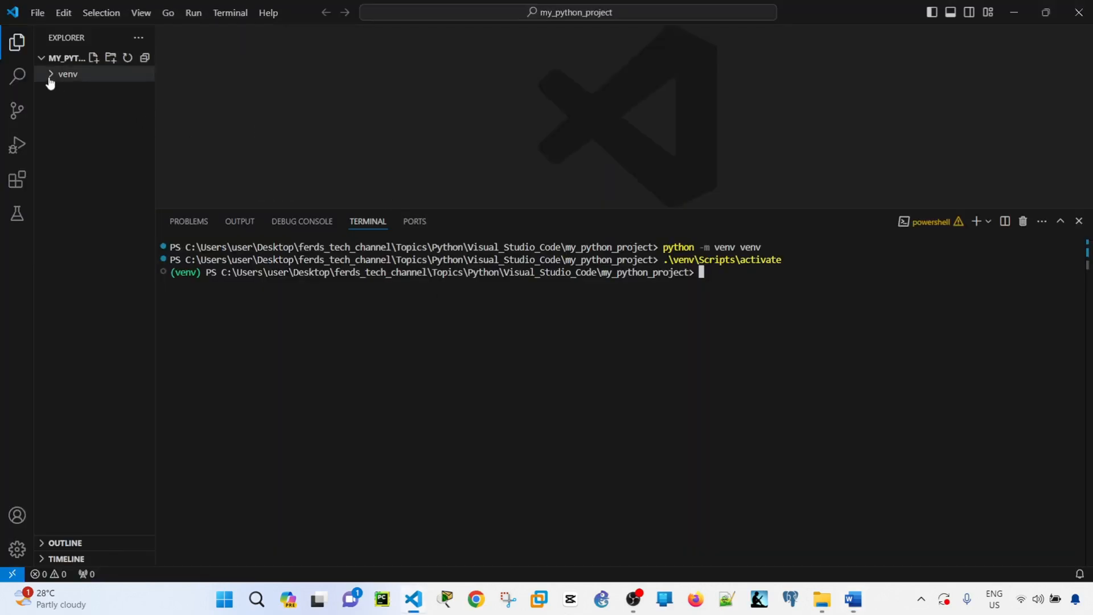
pyautogui.rightClick(66, 58)
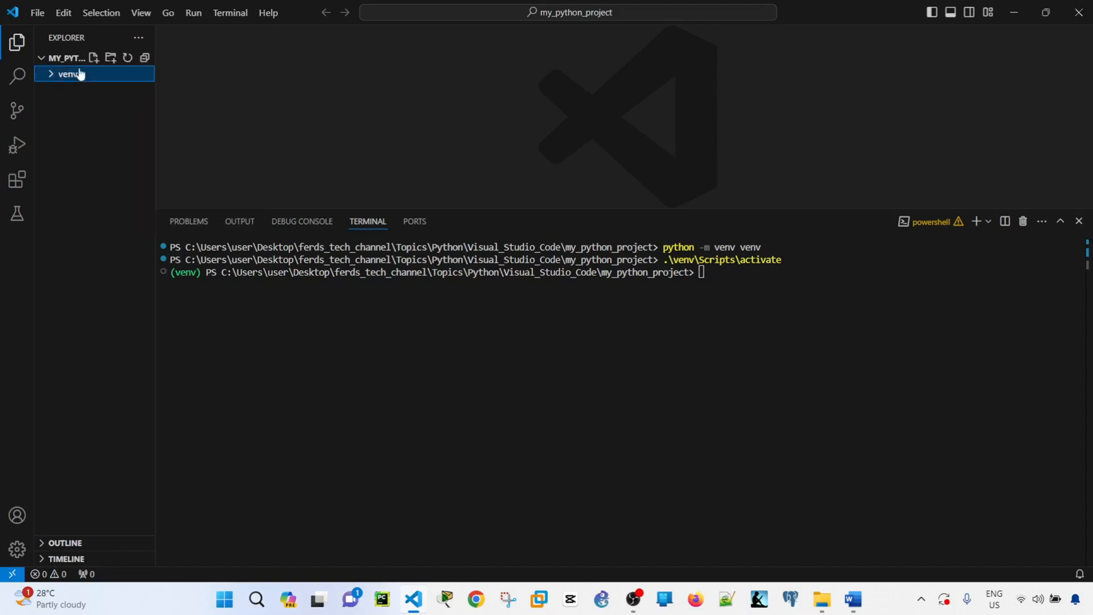
pyautogui.moveTo(93, 58)
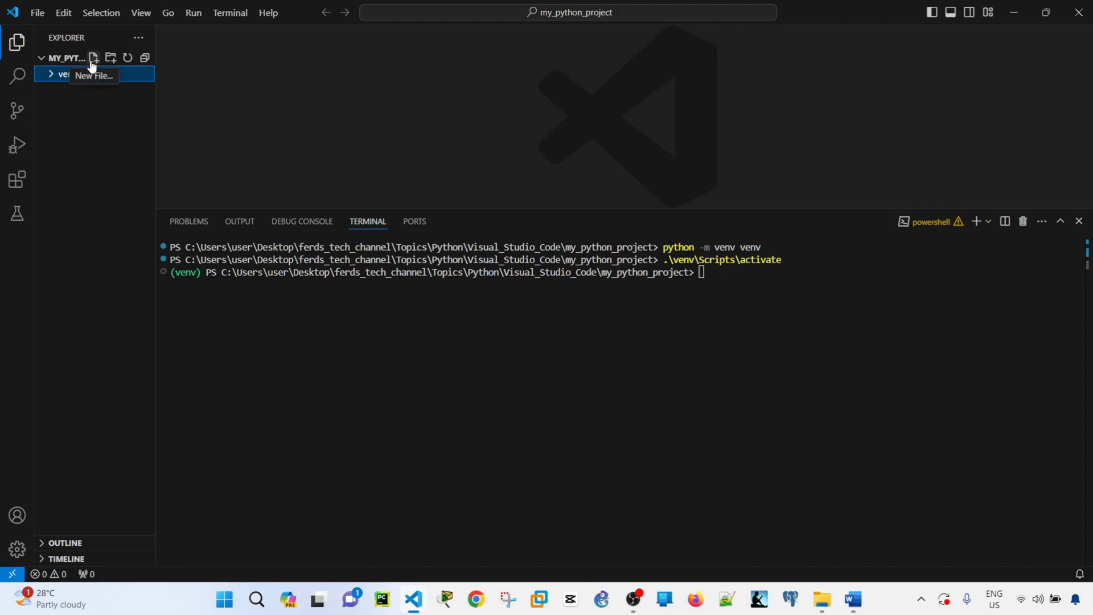
pyautogui.click(94, 58)
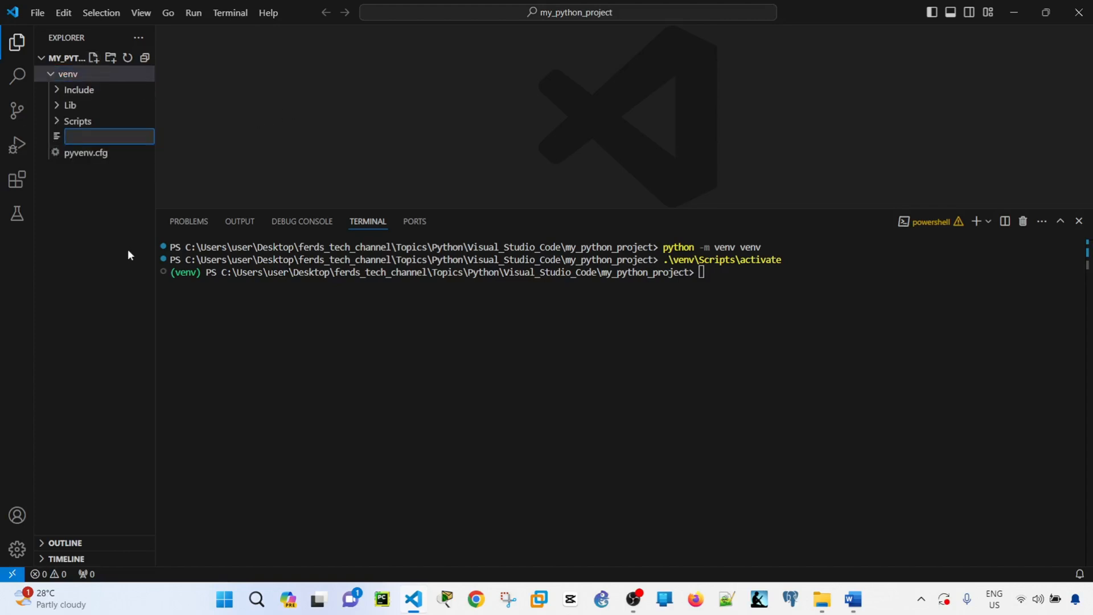
pyautogui.moveTo(106, 190)
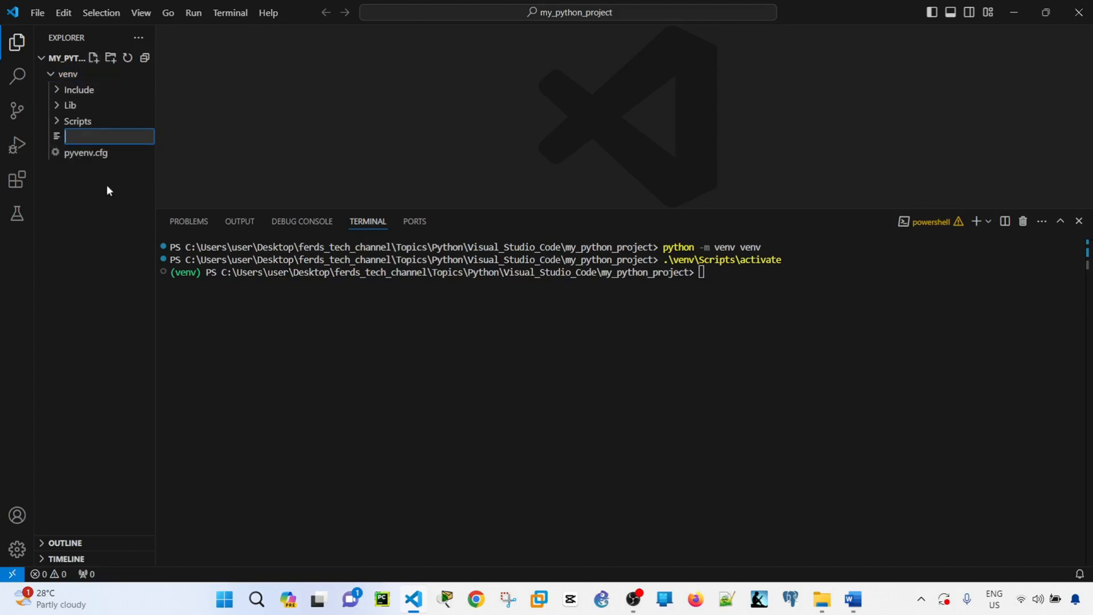
pyautogui.write('main')
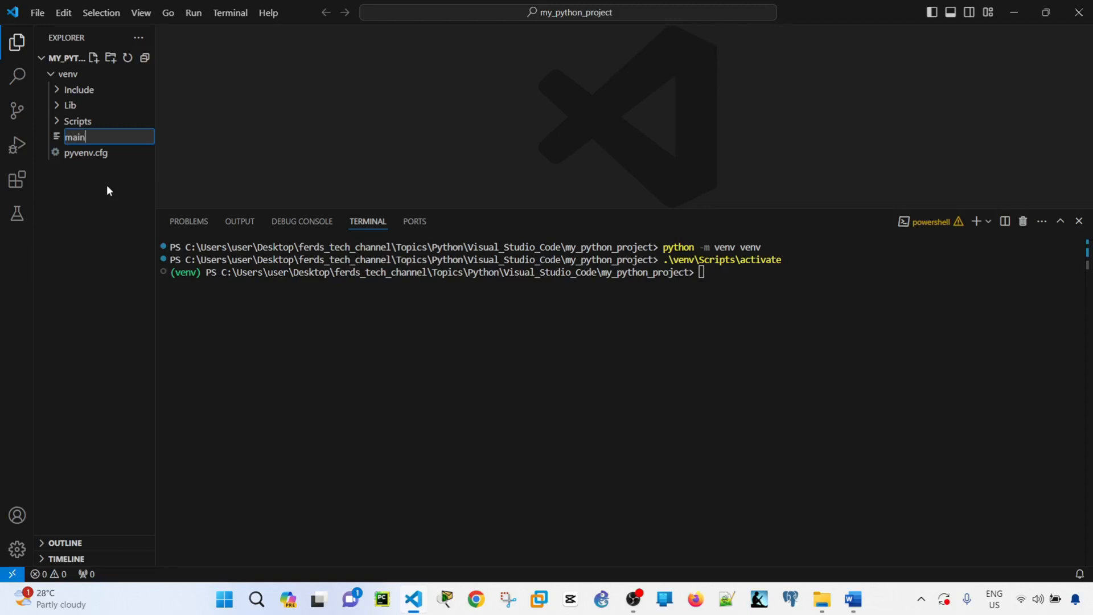
pyautogui.click(851, 598)
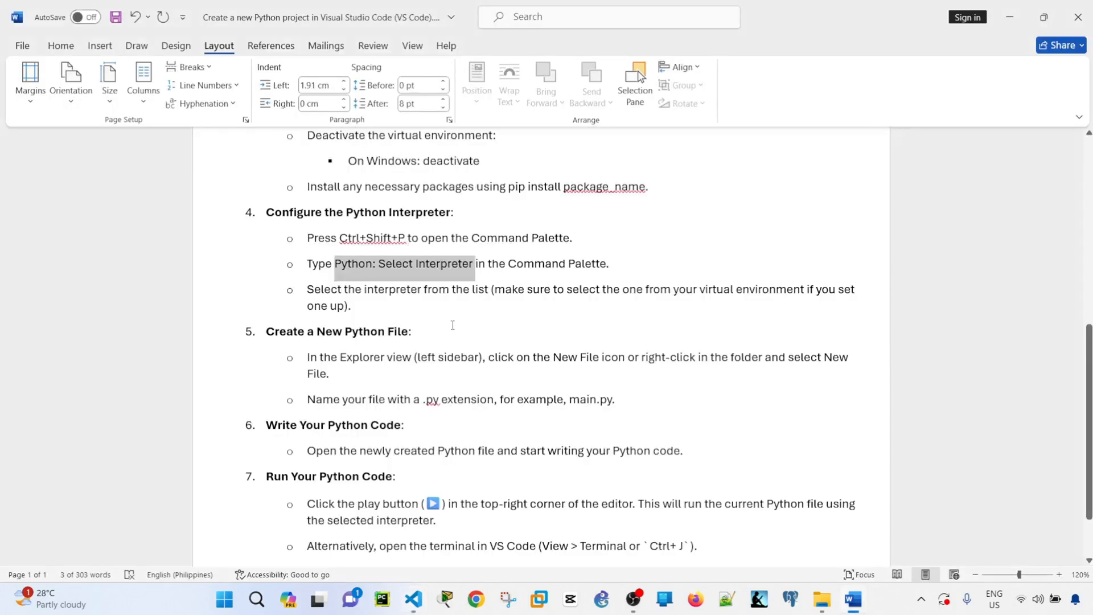
# - Write print("hello world") in main.py and run it, showing hello world in the terminal
pyautogui.click(413, 599)
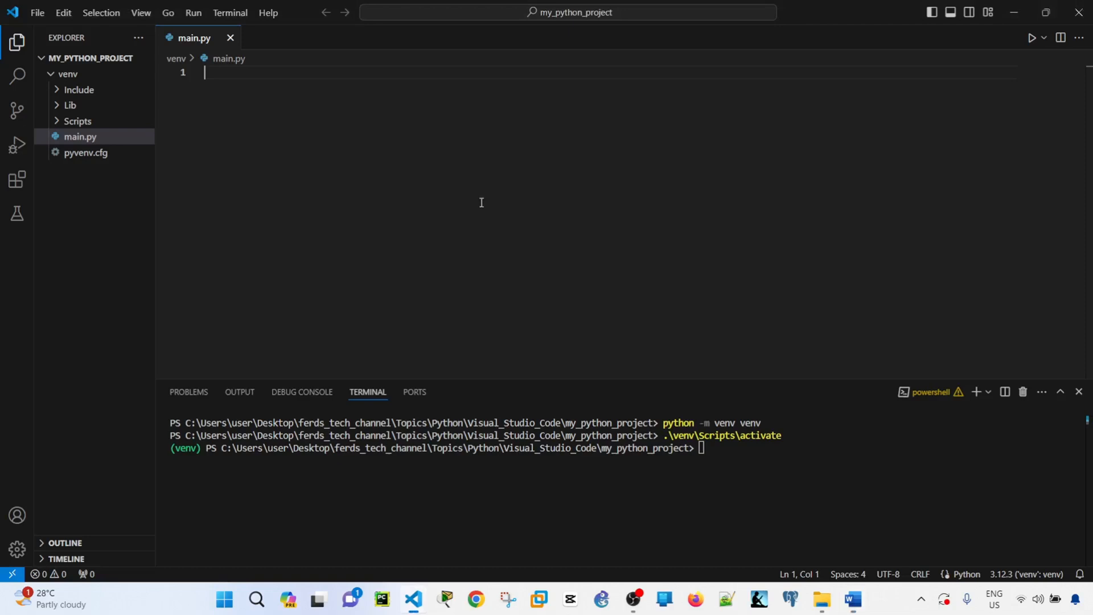
pyautogui.write('prin')
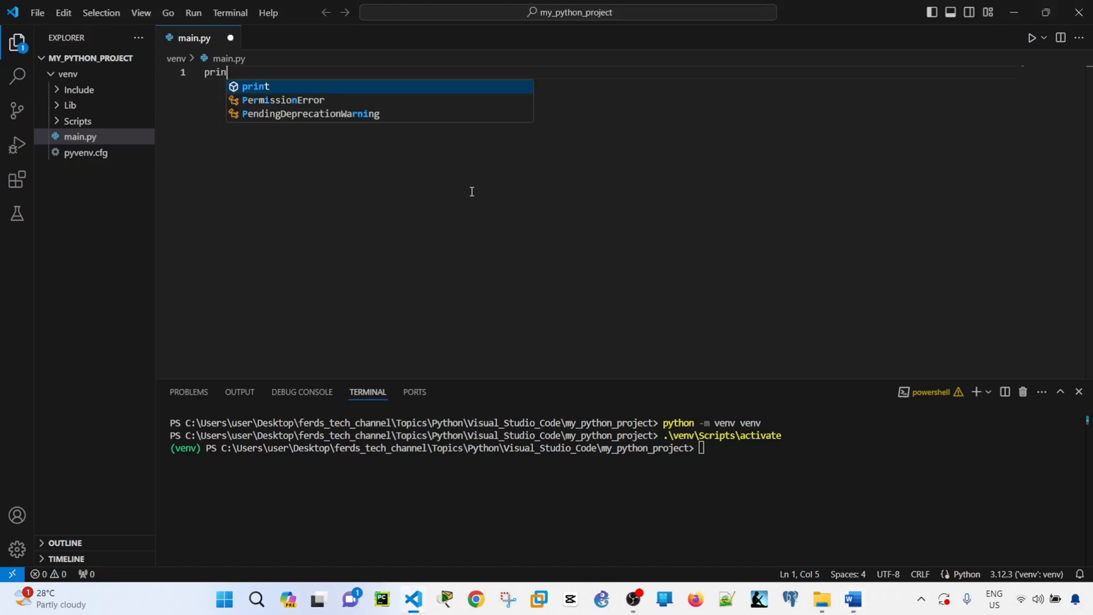
pyautogui.write('t')
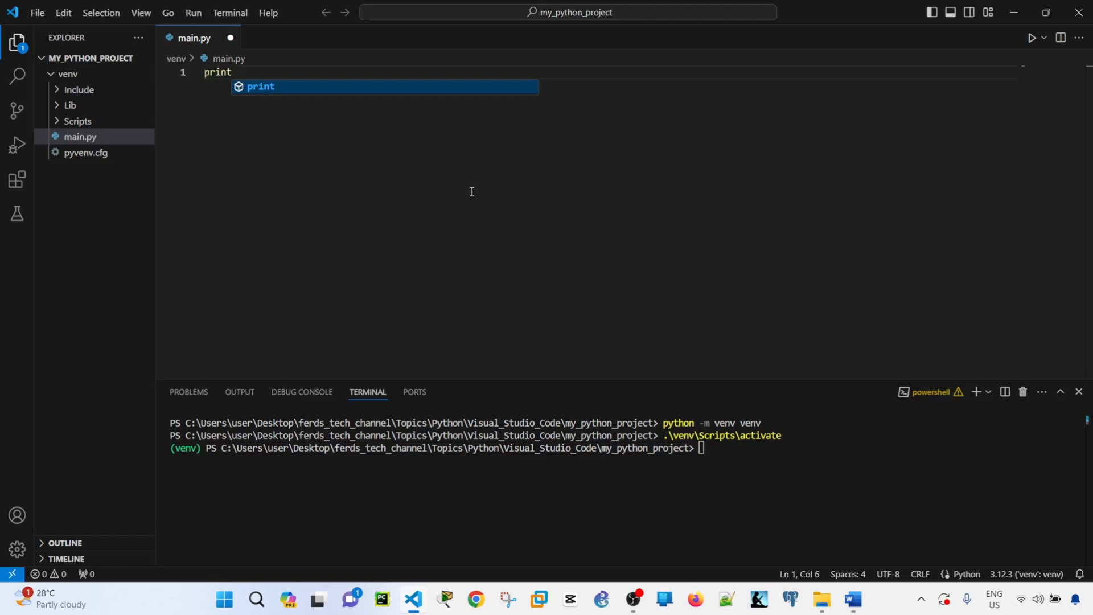
pyautogui.write('("hello world")')
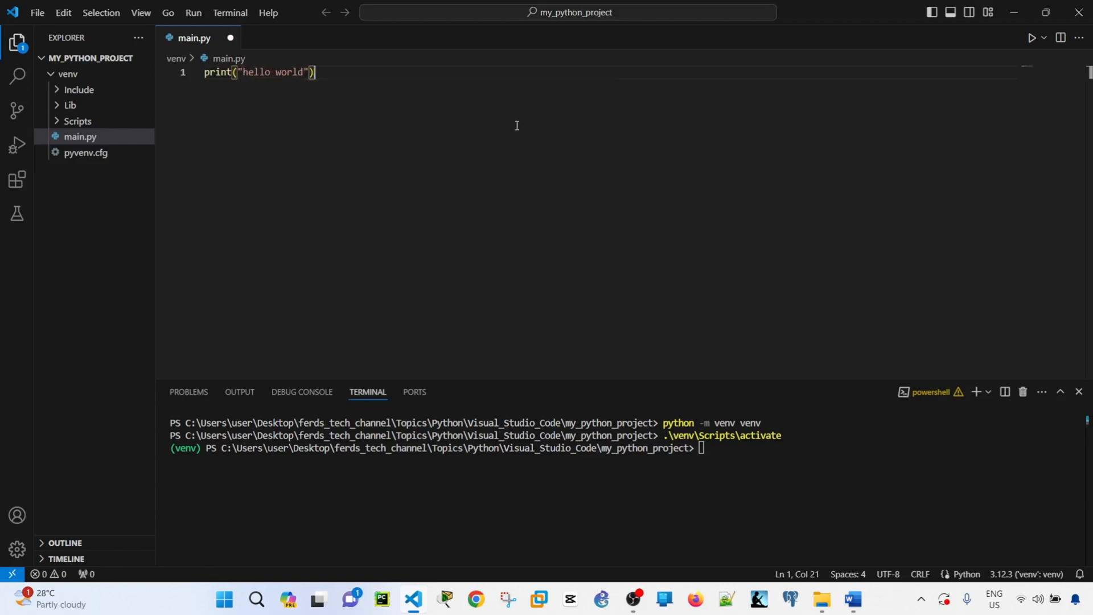
pyautogui.moveTo(643, 143)
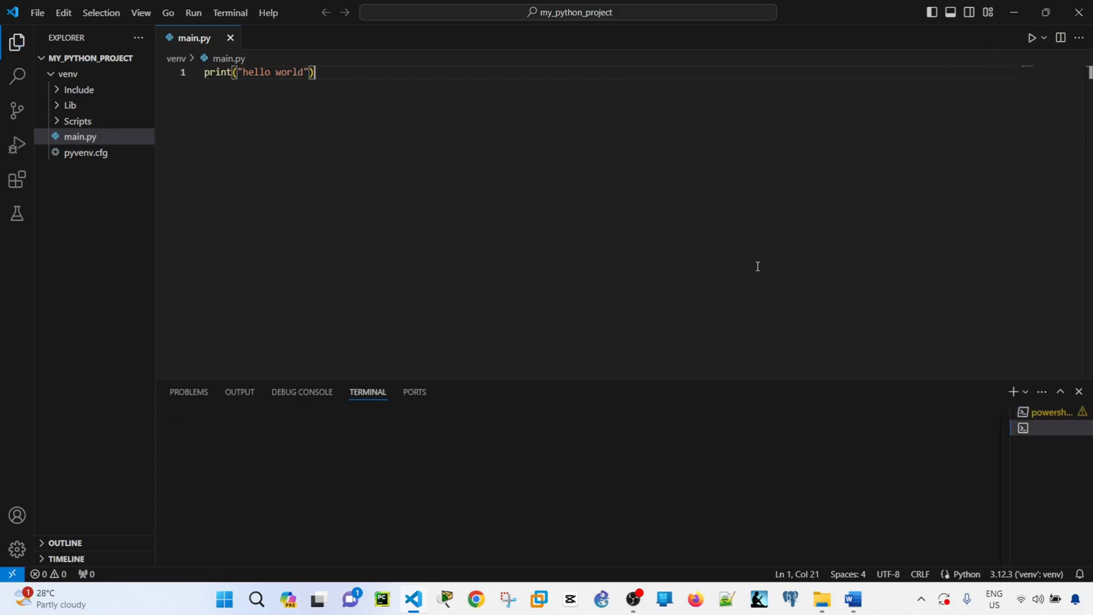
pyautogui.click(1031, 38)
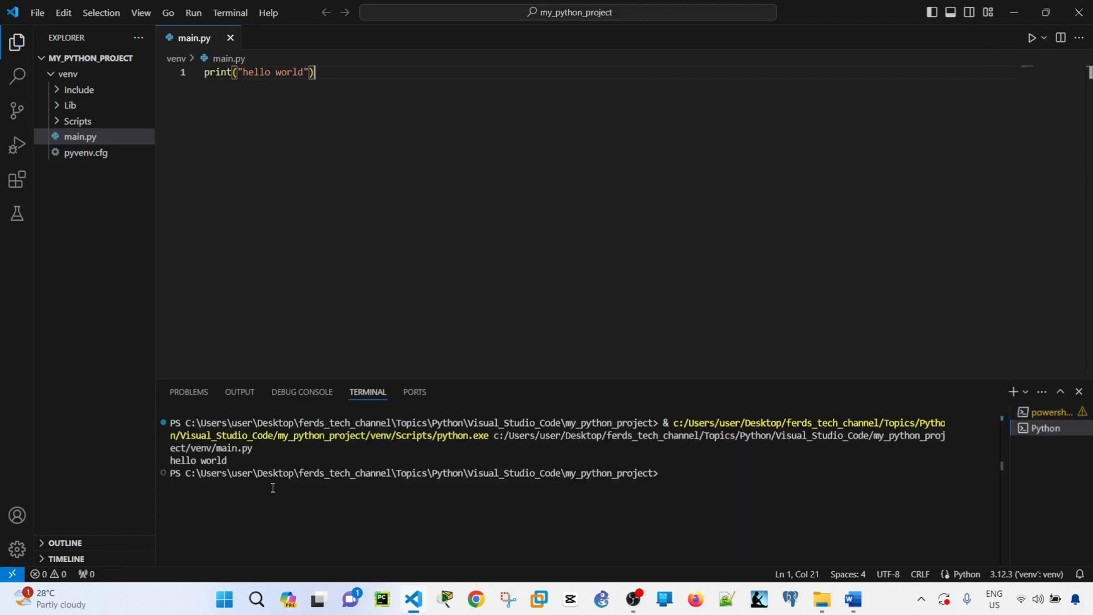
pyautogui.moveTo(320, 493)
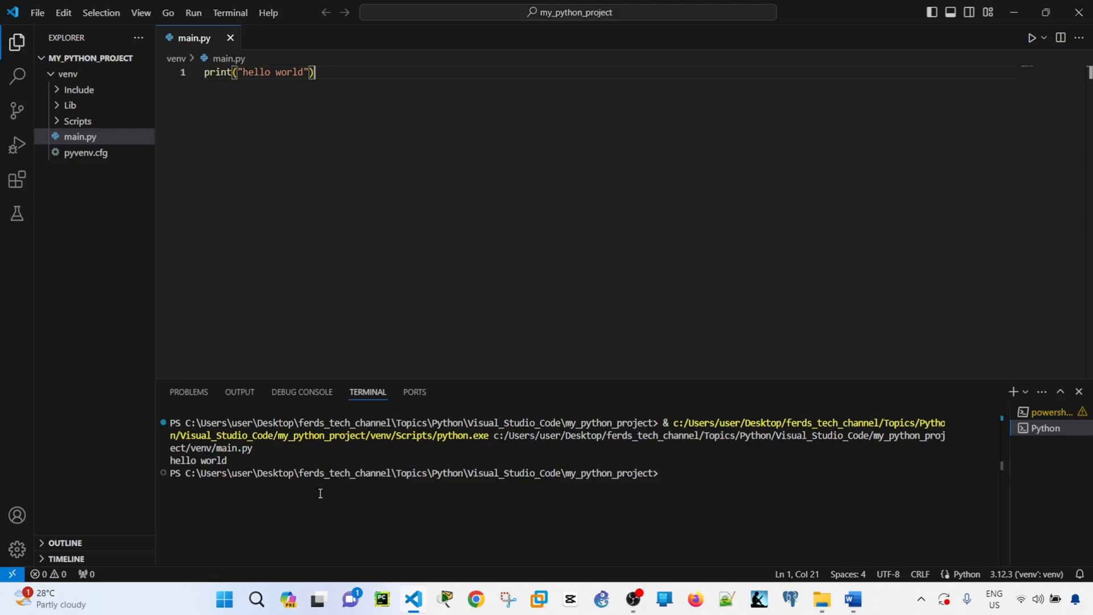
pyautogui.click(851, 599)
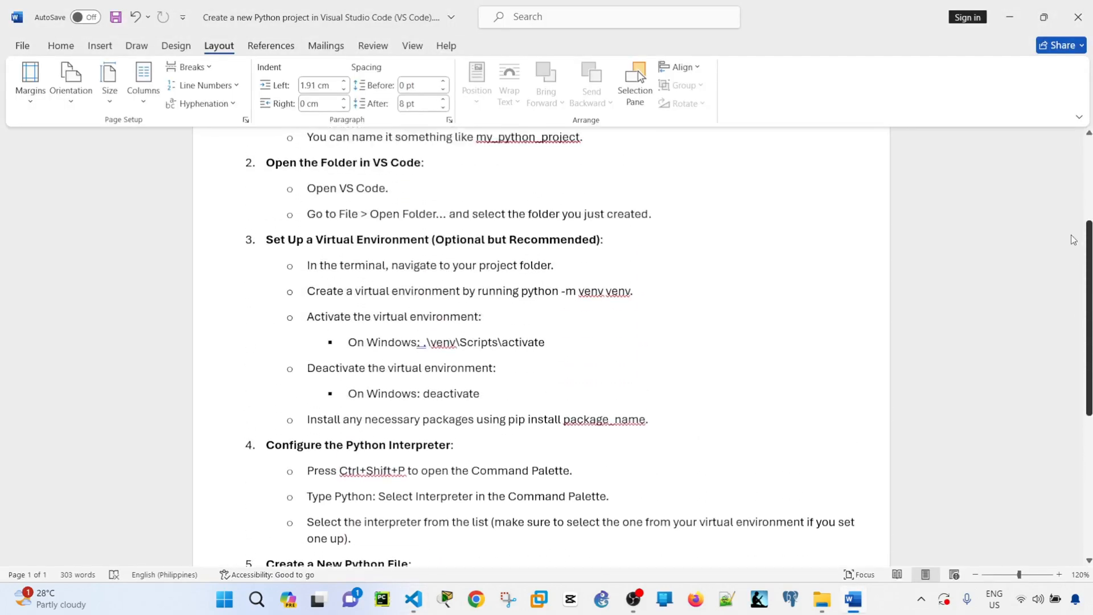
pyautogui.click(413, 604)
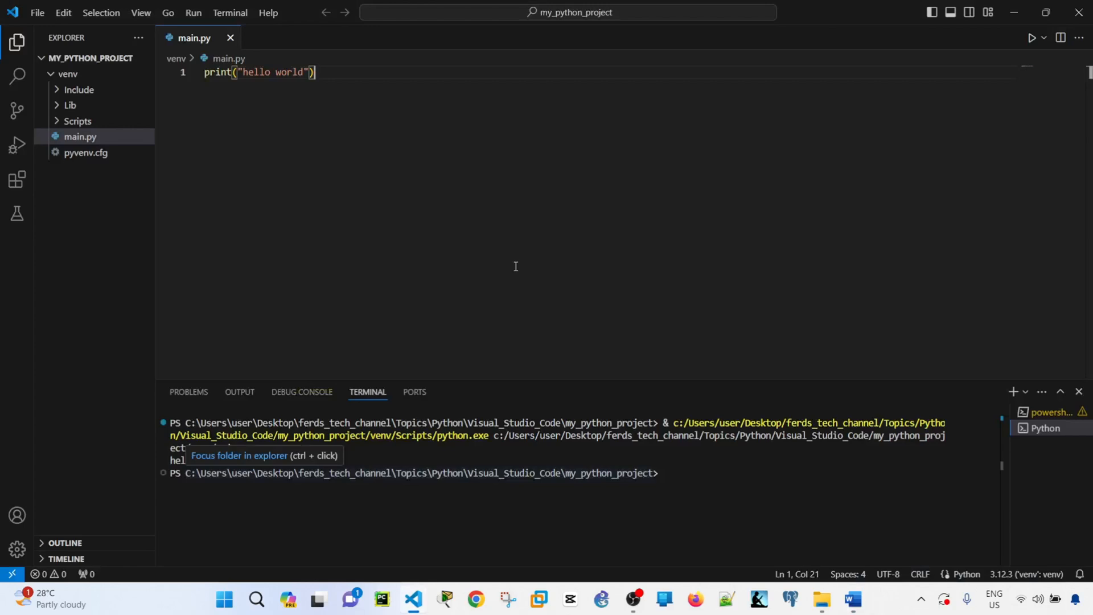
pyautogui.click(851, 599)
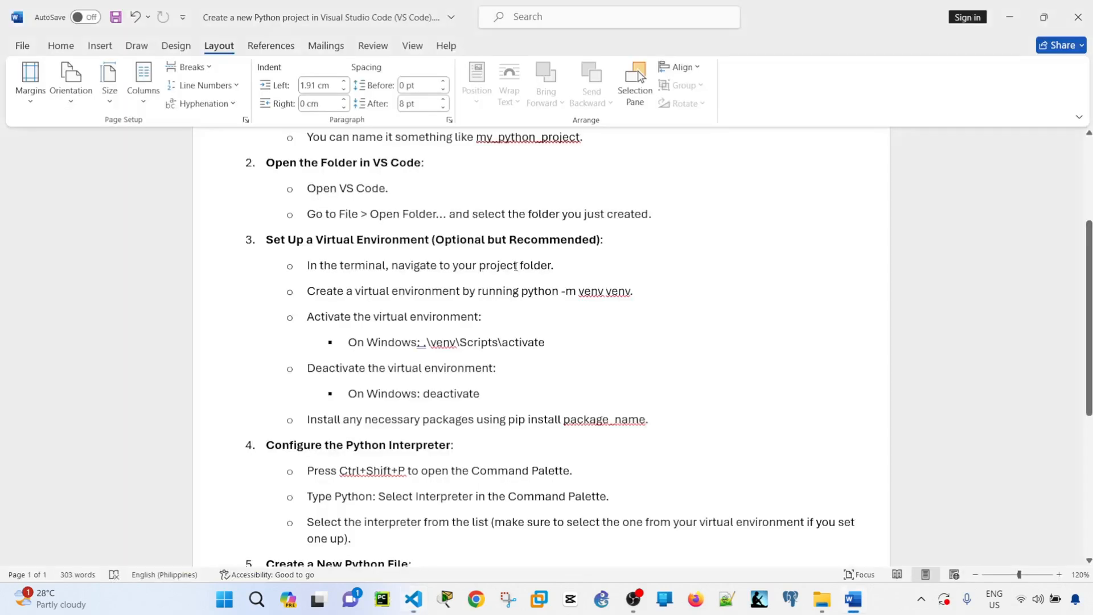
pyautogui.moveTo(879, 406)
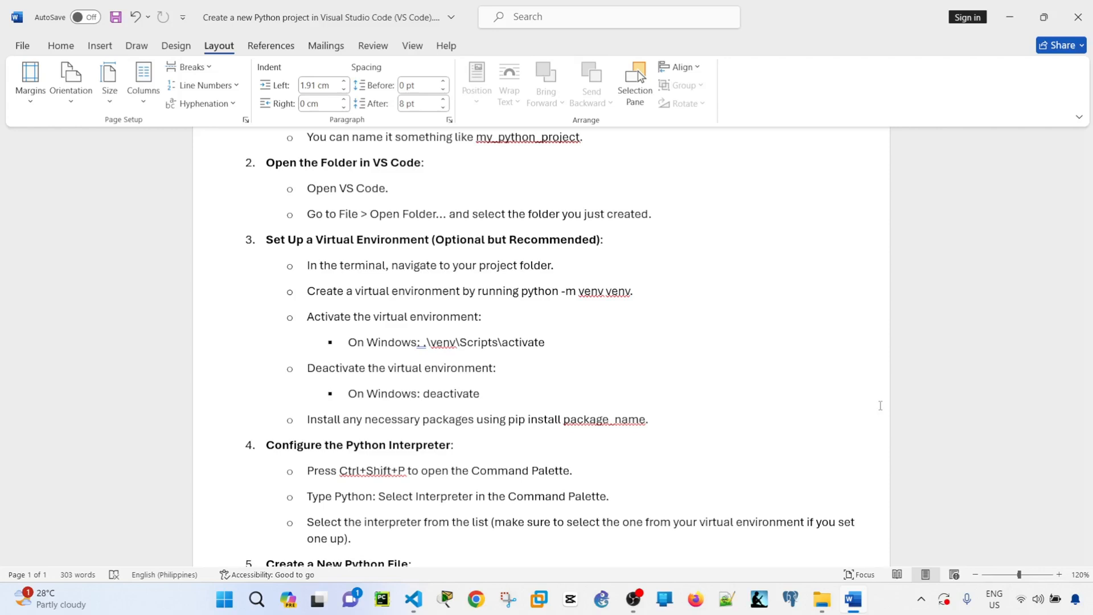
pyautogui.moveTo(761, 399)
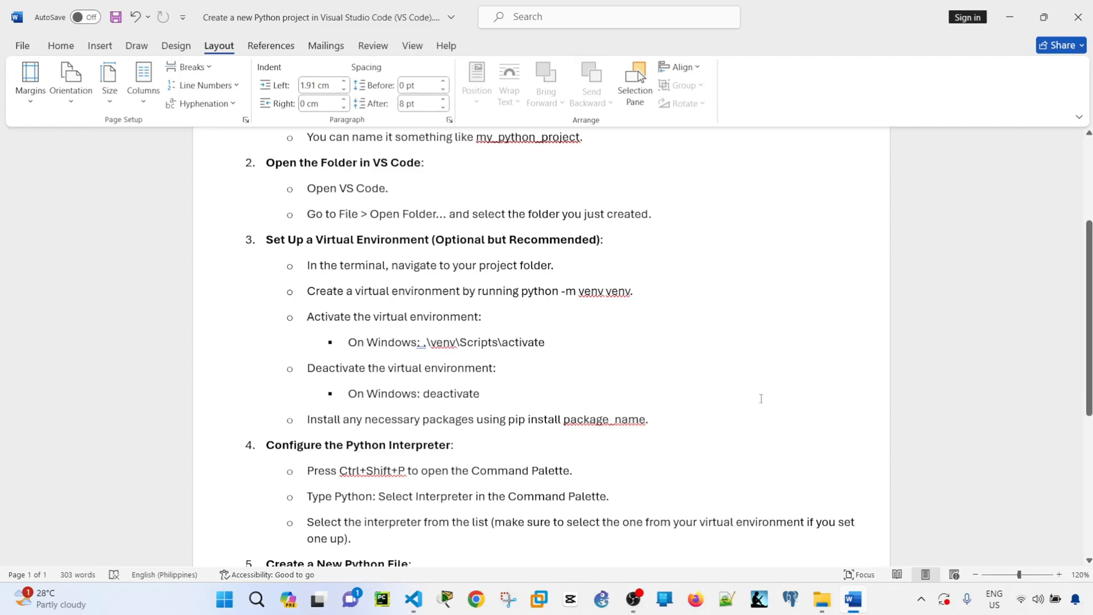
pyautogui.moveTo(670, 400)
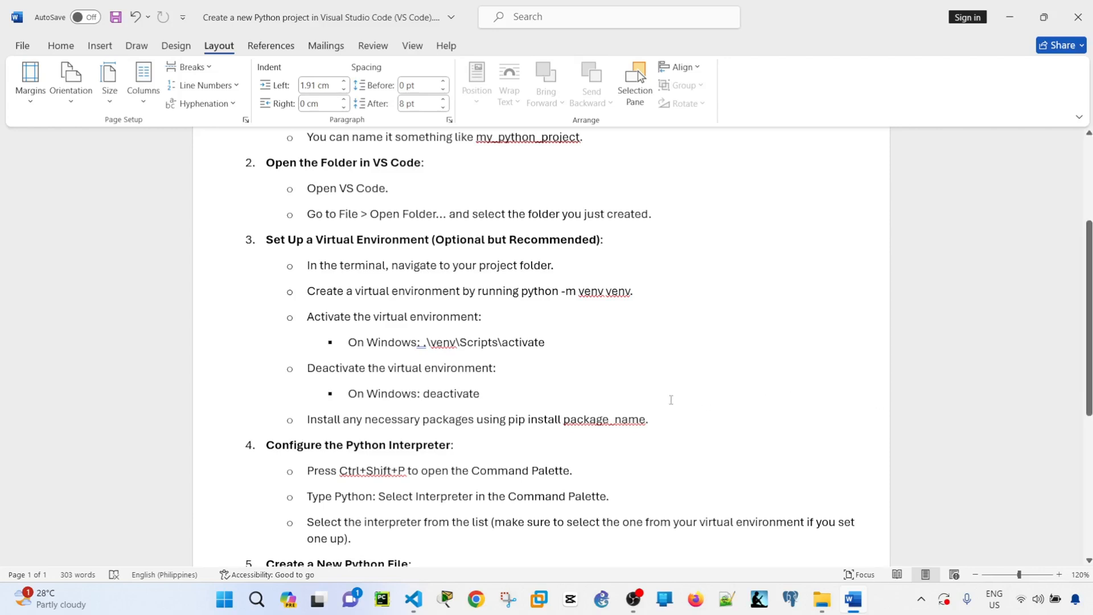